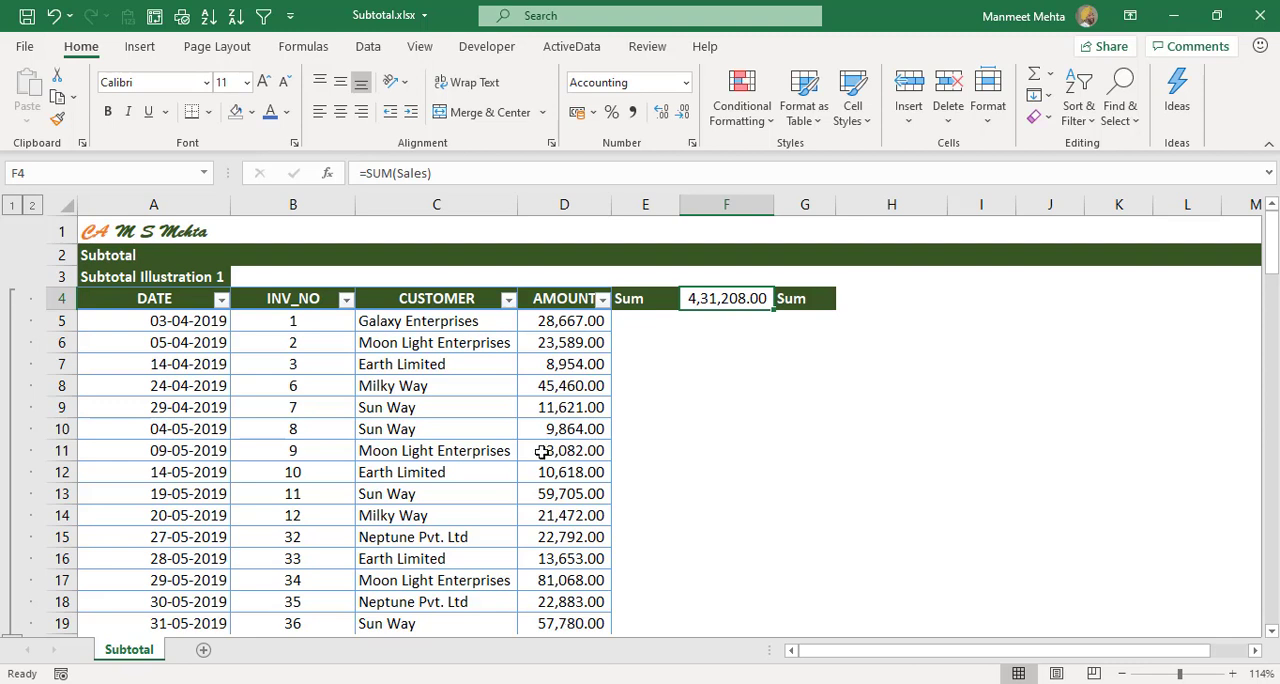
# - Filter CUSTOMER to Earth Limited, then inspect the furniture total and empty grand total
pyautogui.click(436, 364)
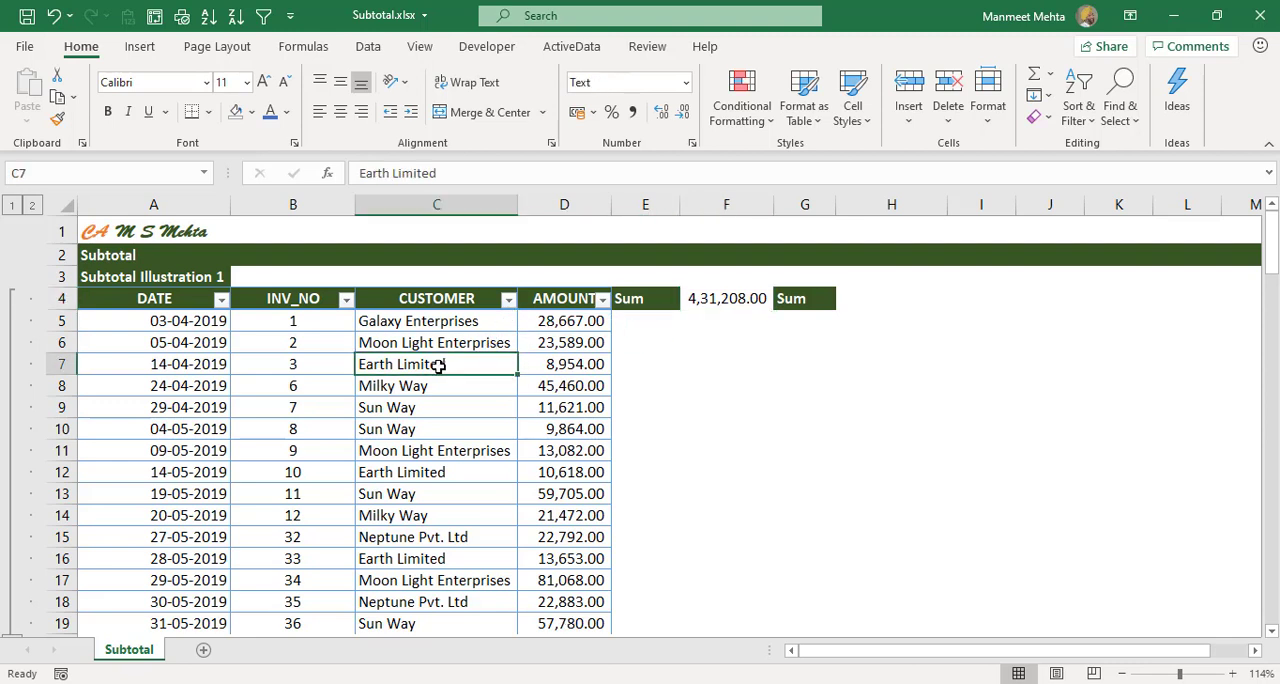
pyautogui.click(508, 298)
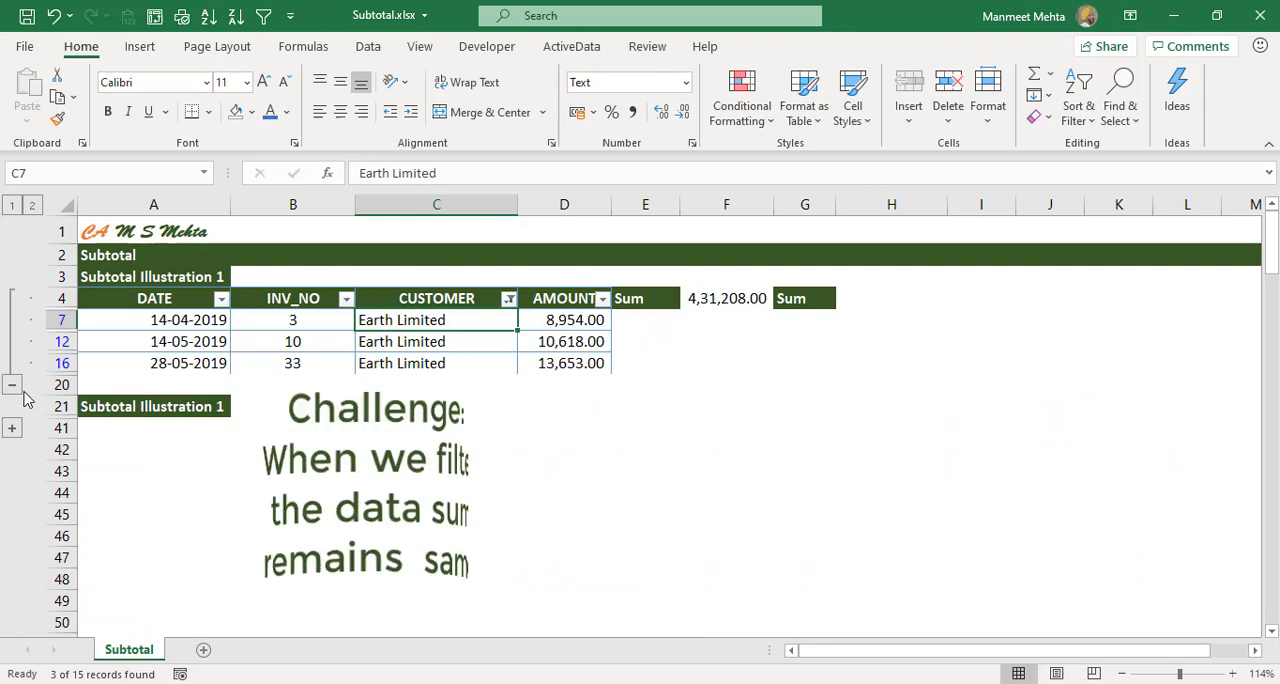
pyautogui.scroll(-3)
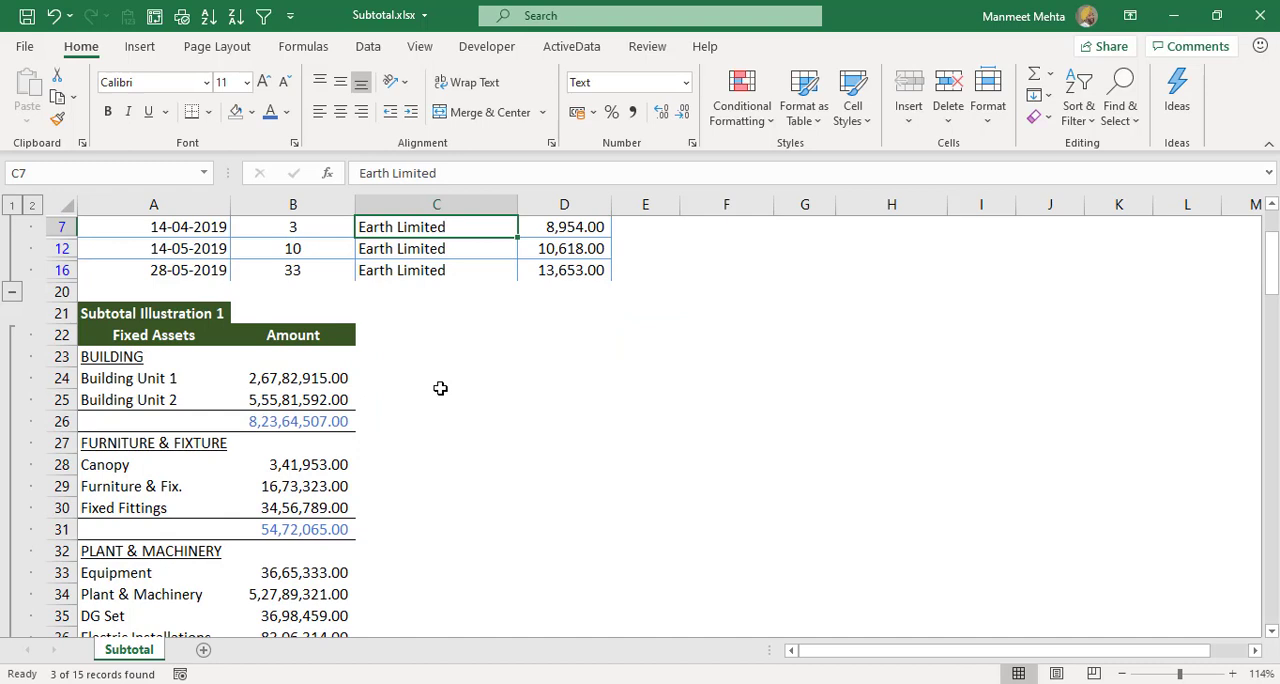
pyautogui.scroll(-3)
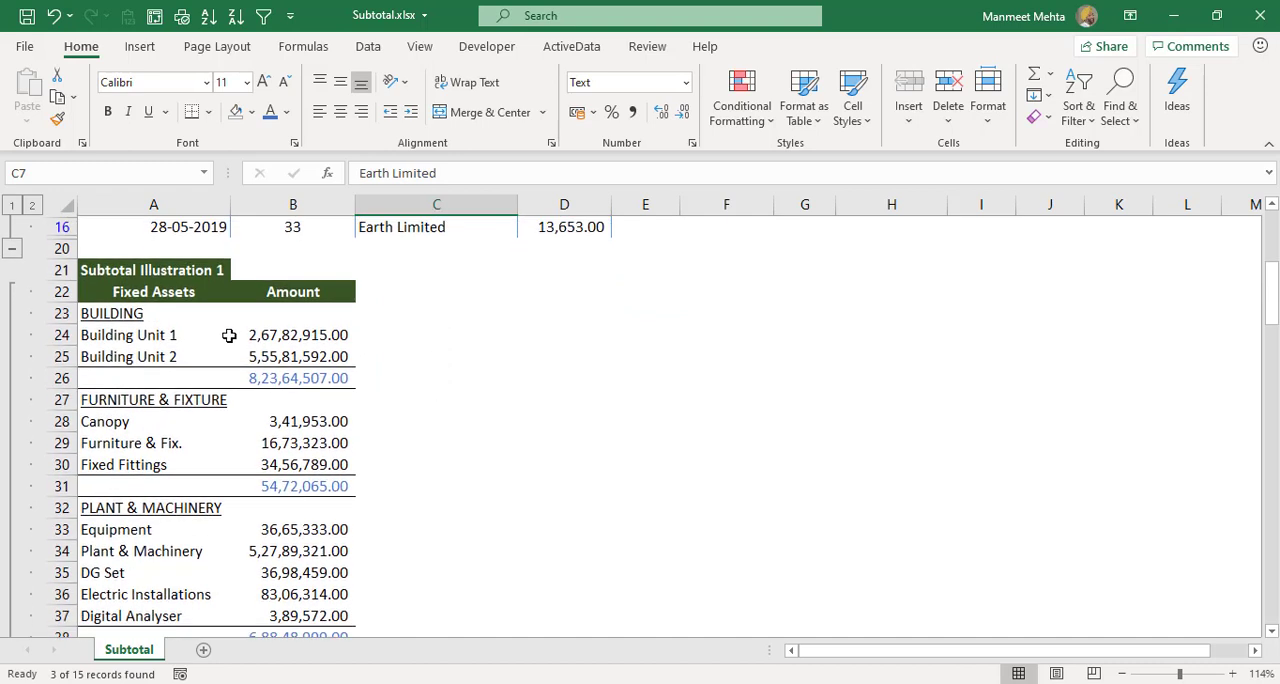
pyautogui.click(293, 378)
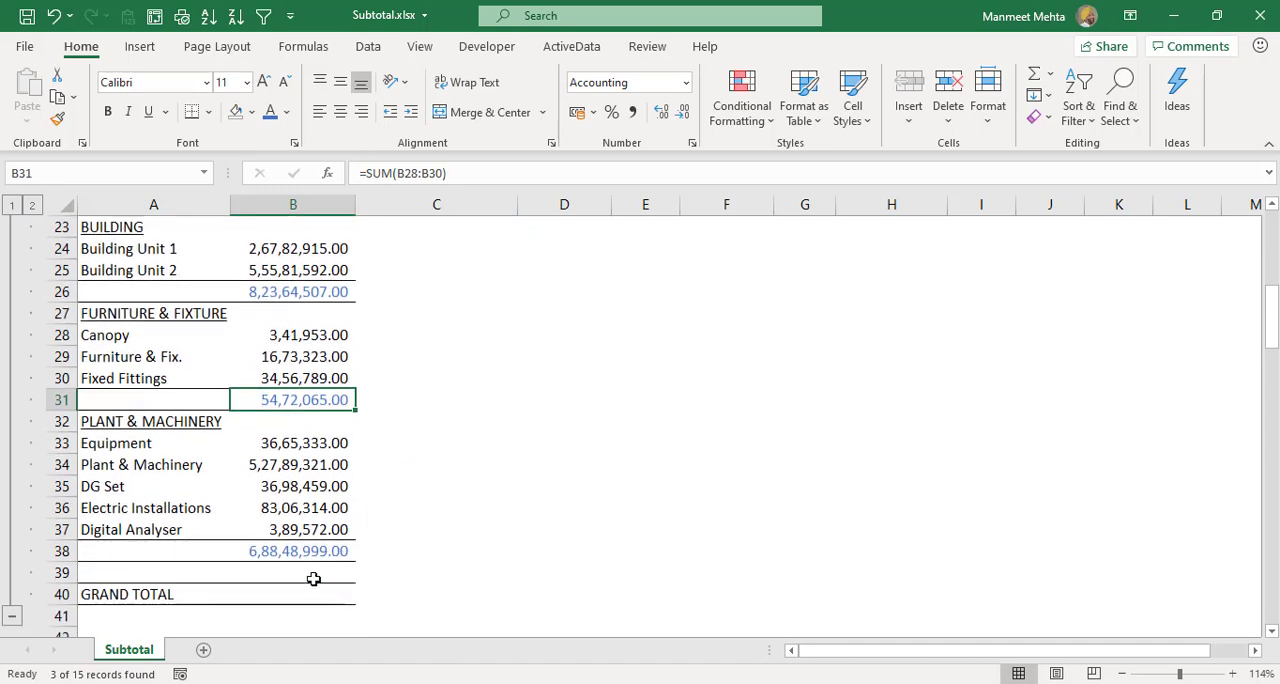
pyautogui.click(292, 594)
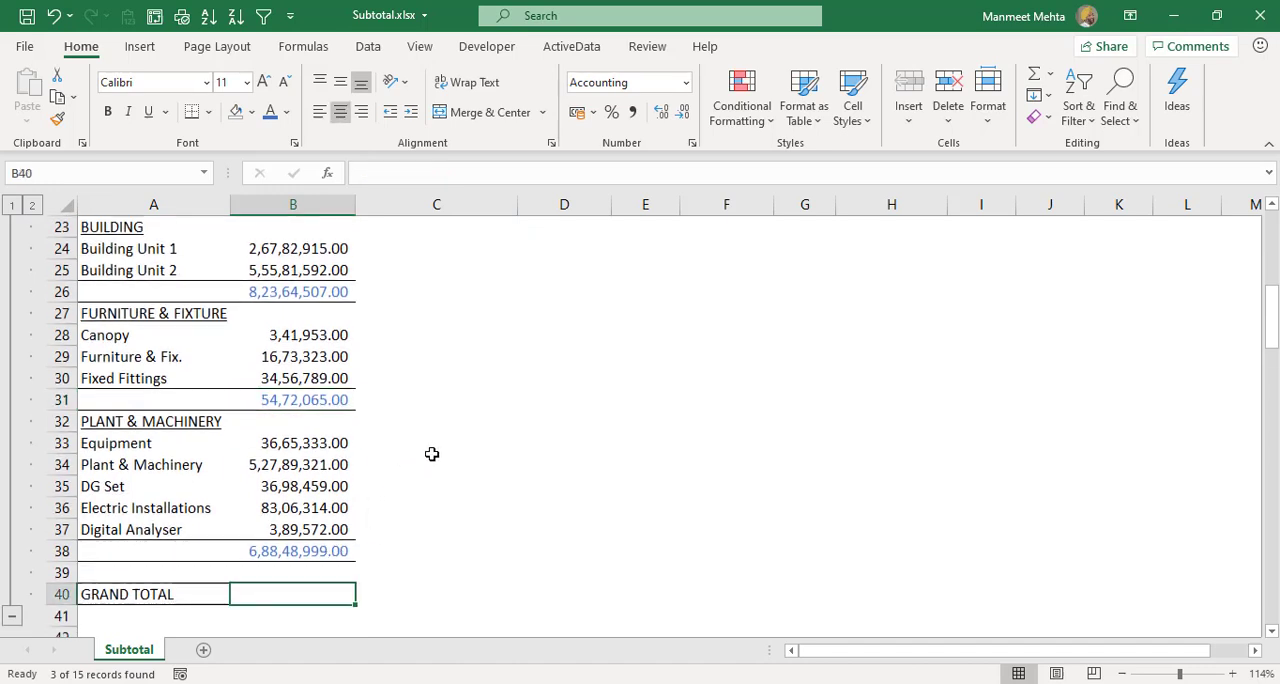
pyautogui.moveTo(294, 310)
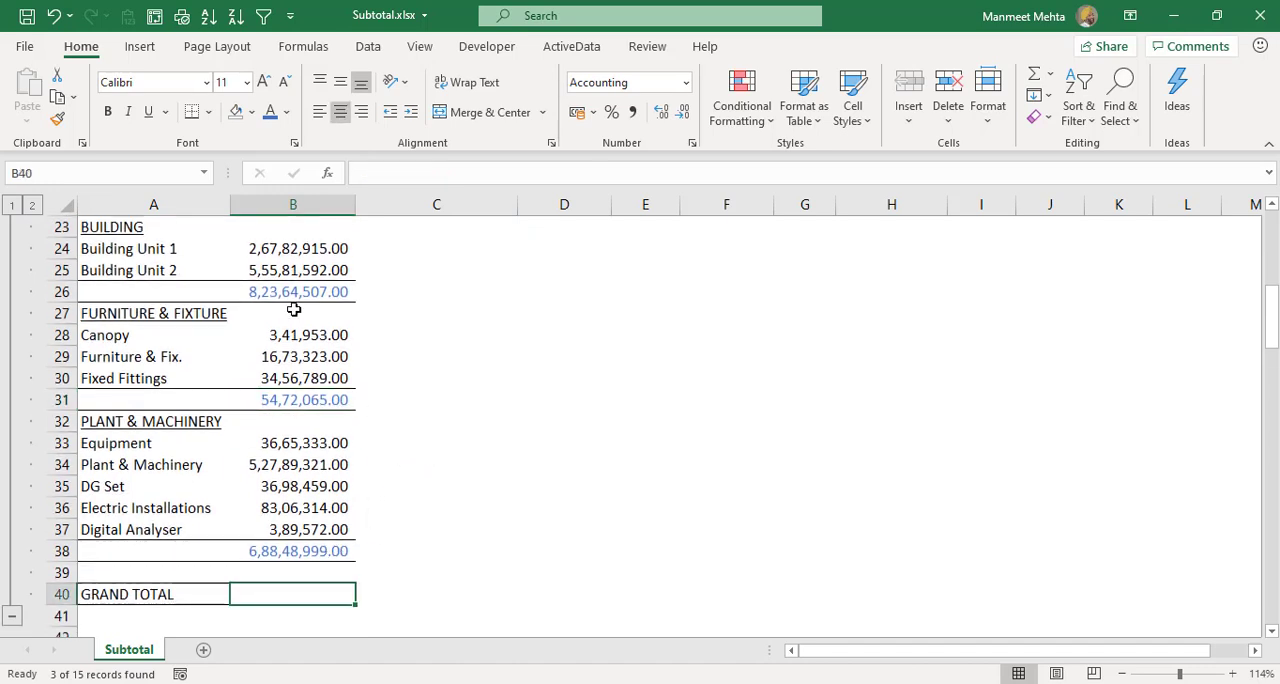
# - Scroll back up to the top of the unfiltered sales table
pyautogui.scroll(3)
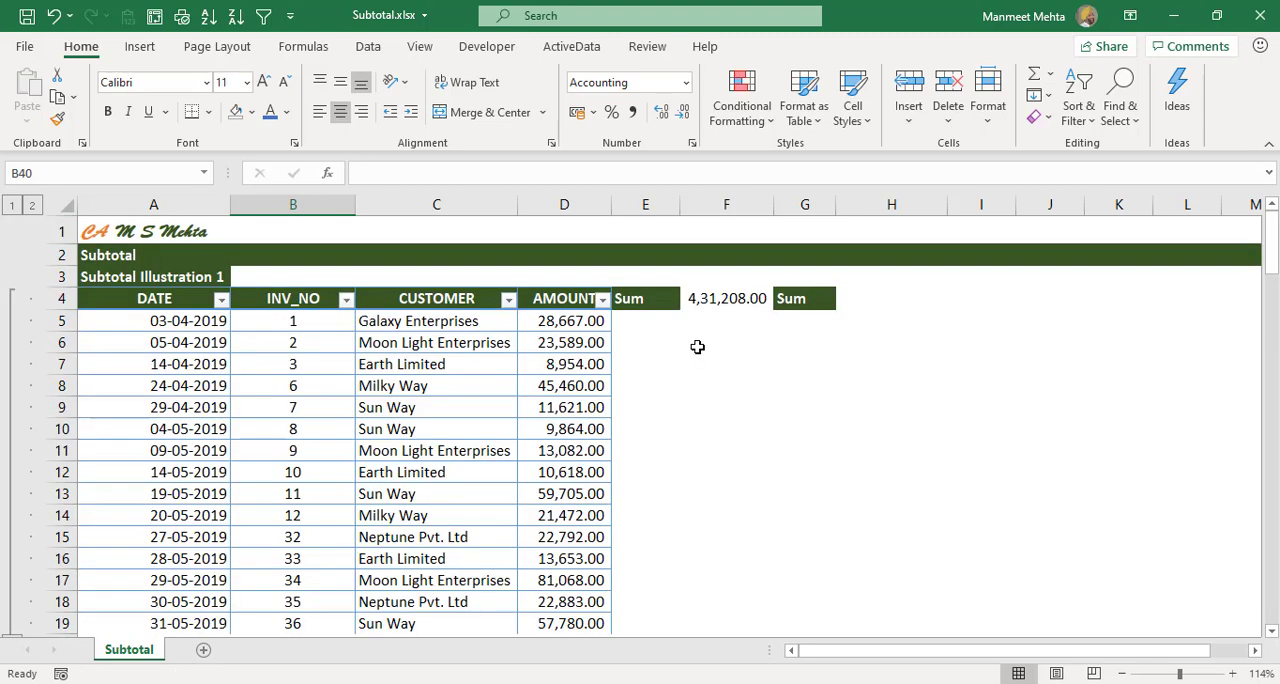
pyautogui.moveTo(651, 367)
pyautogui.write('=')
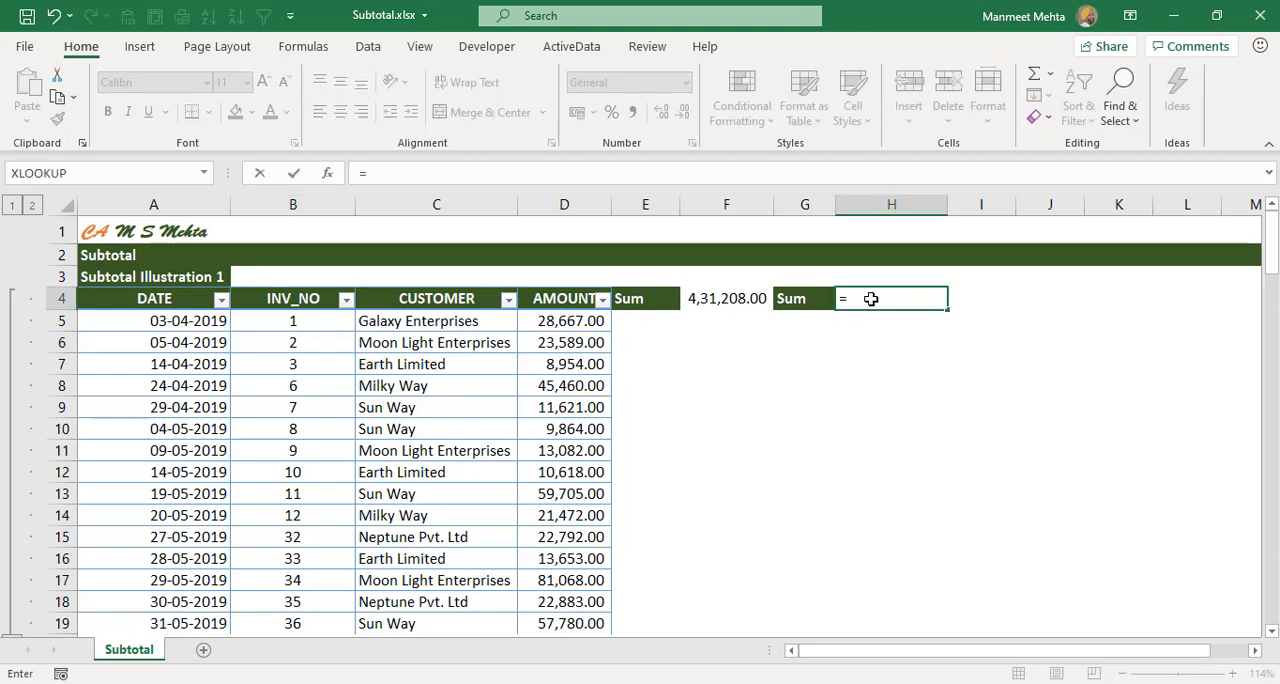
# - Enter =SUBTOTAL(9,Sales) in H4, returning 431208
pyautogui.write('subt')
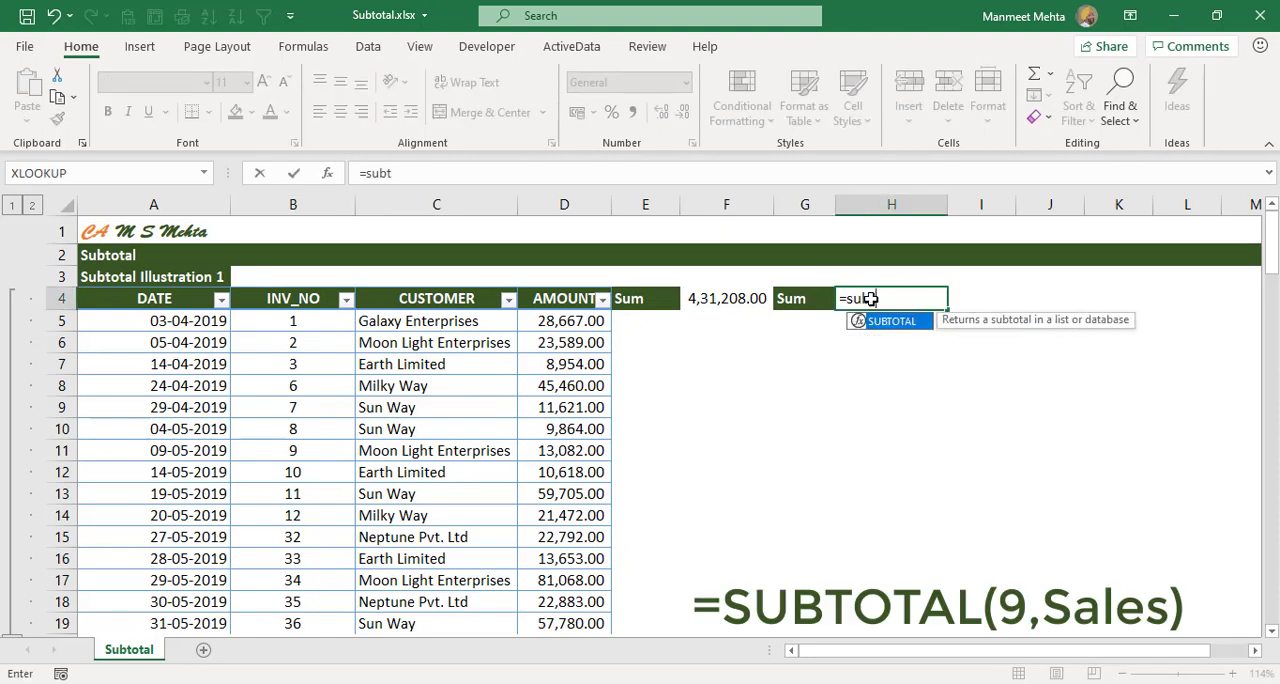
pyautogui.write('ota')
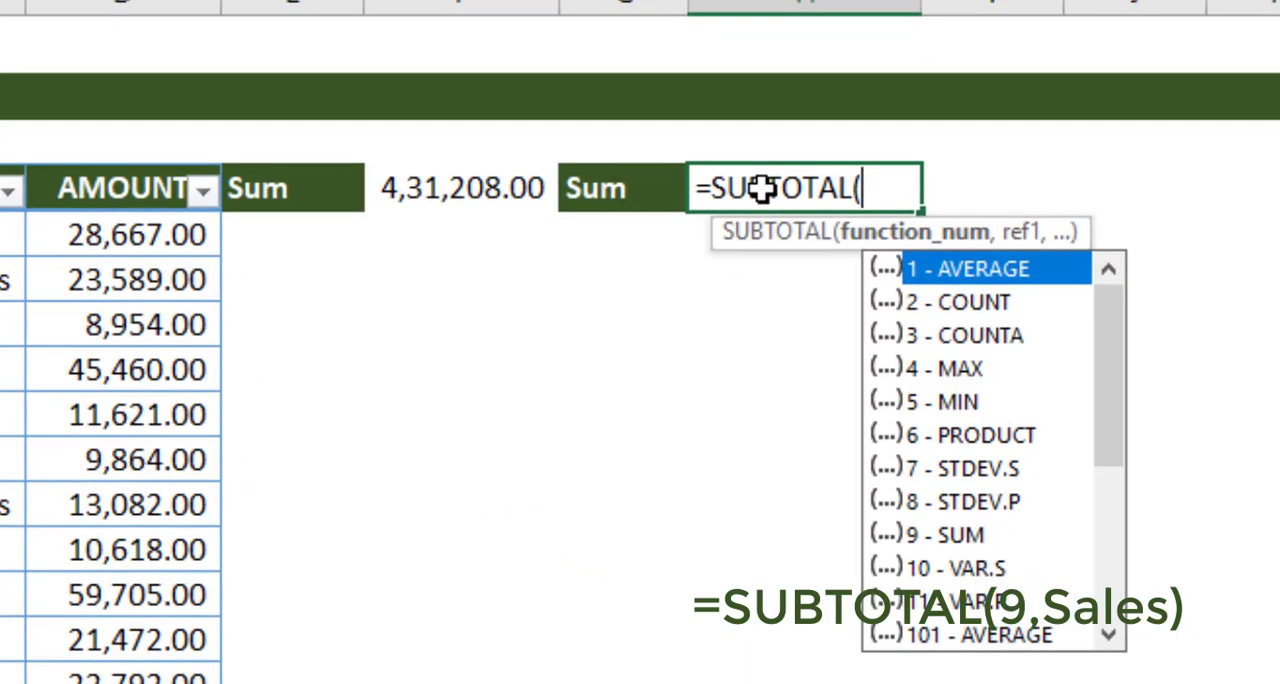
pyautogui.moveTo(978, 595)
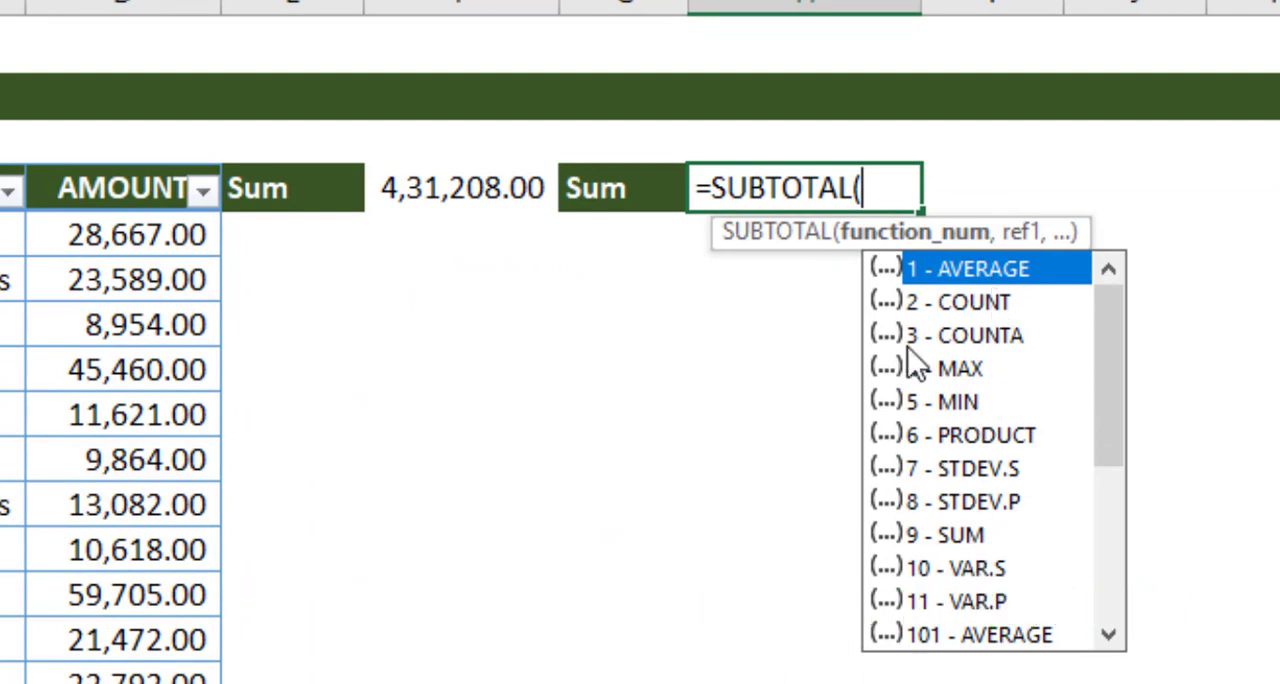
pyautogui.moveTo(1010, 330)
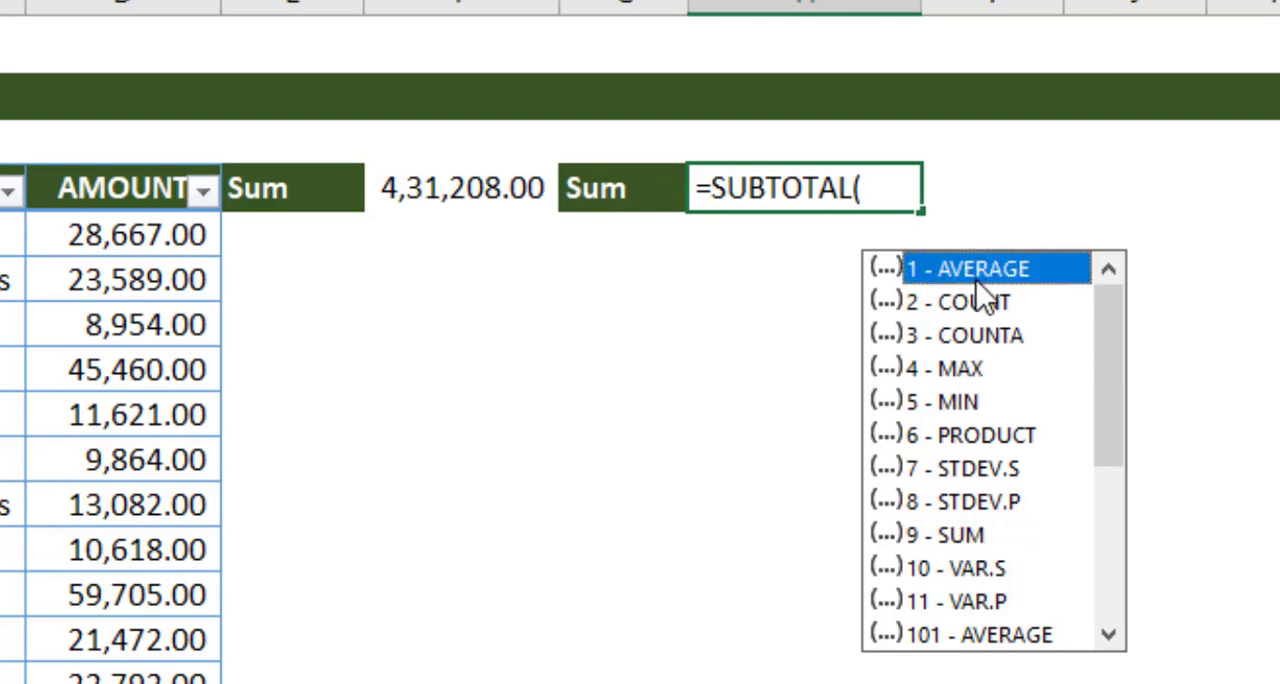
pyautogui.moveTo(965, 302)
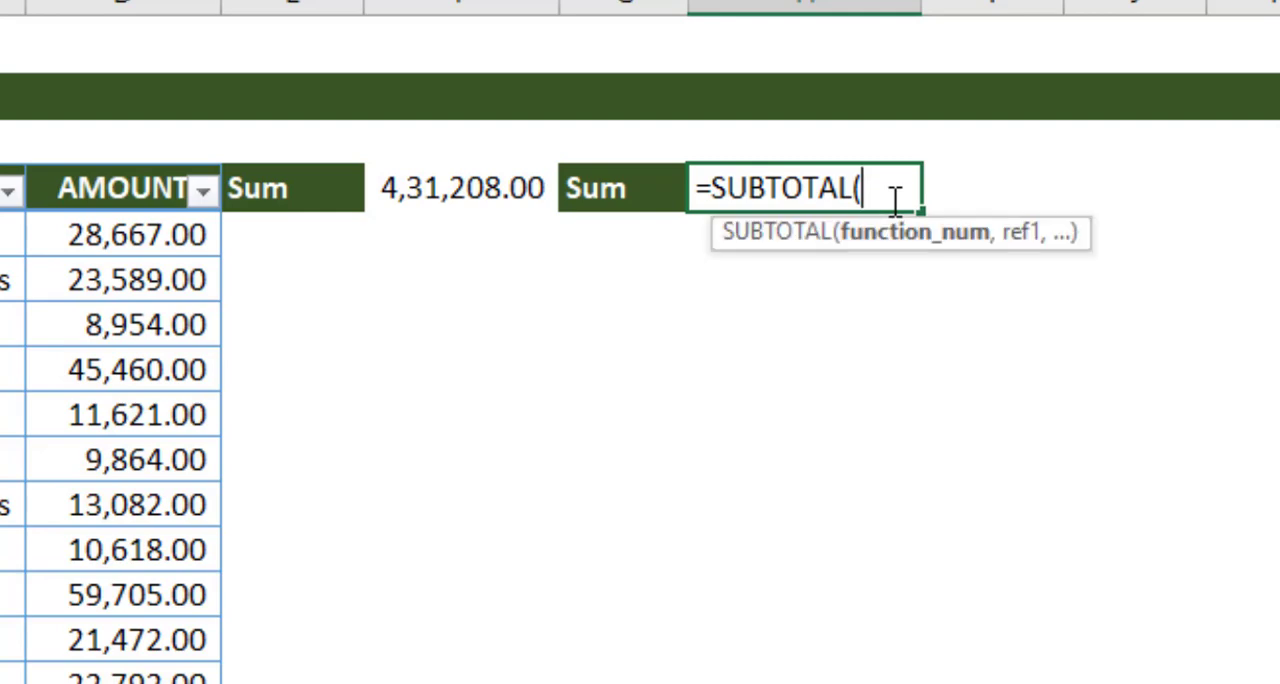
pyautogui.write('9,')
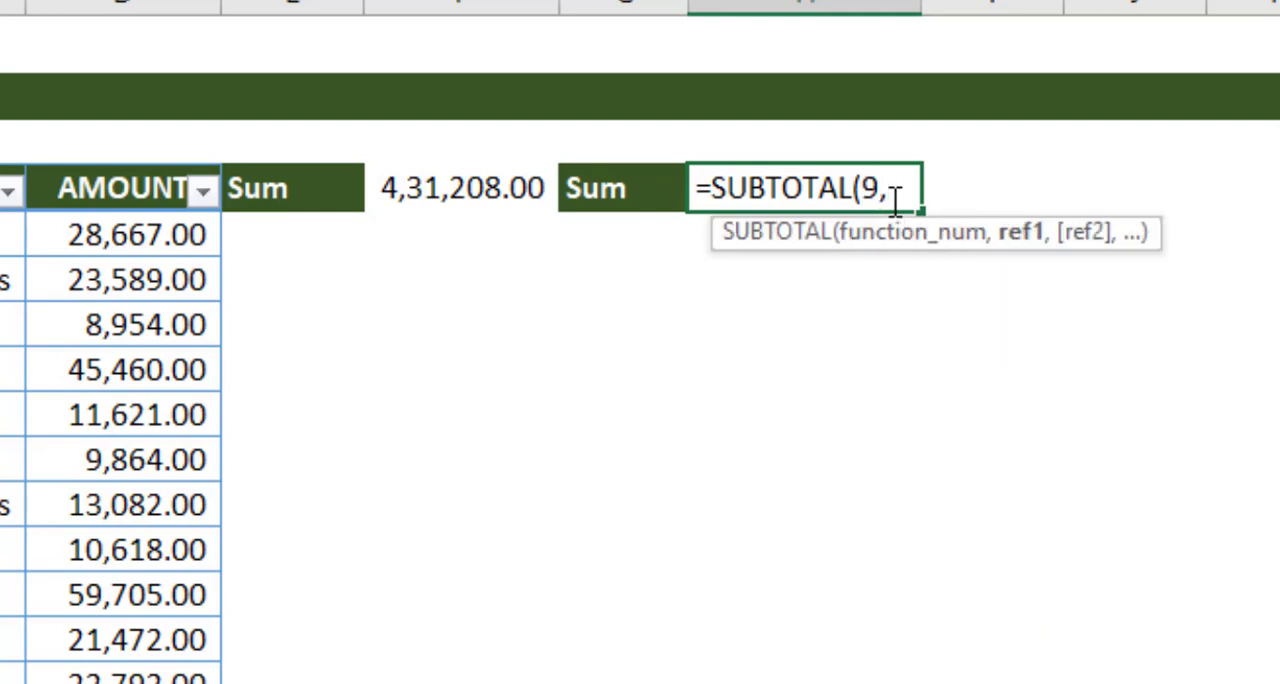
pyautogui.write('sa')
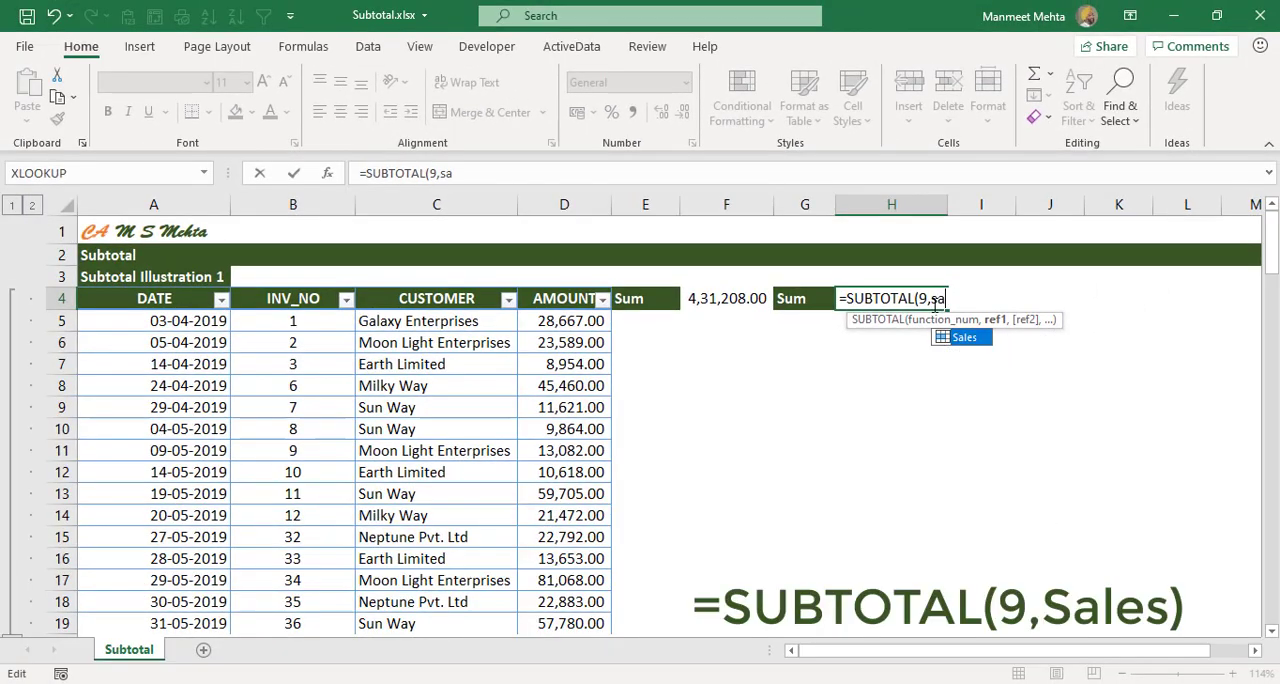
pyautogui.write('les')
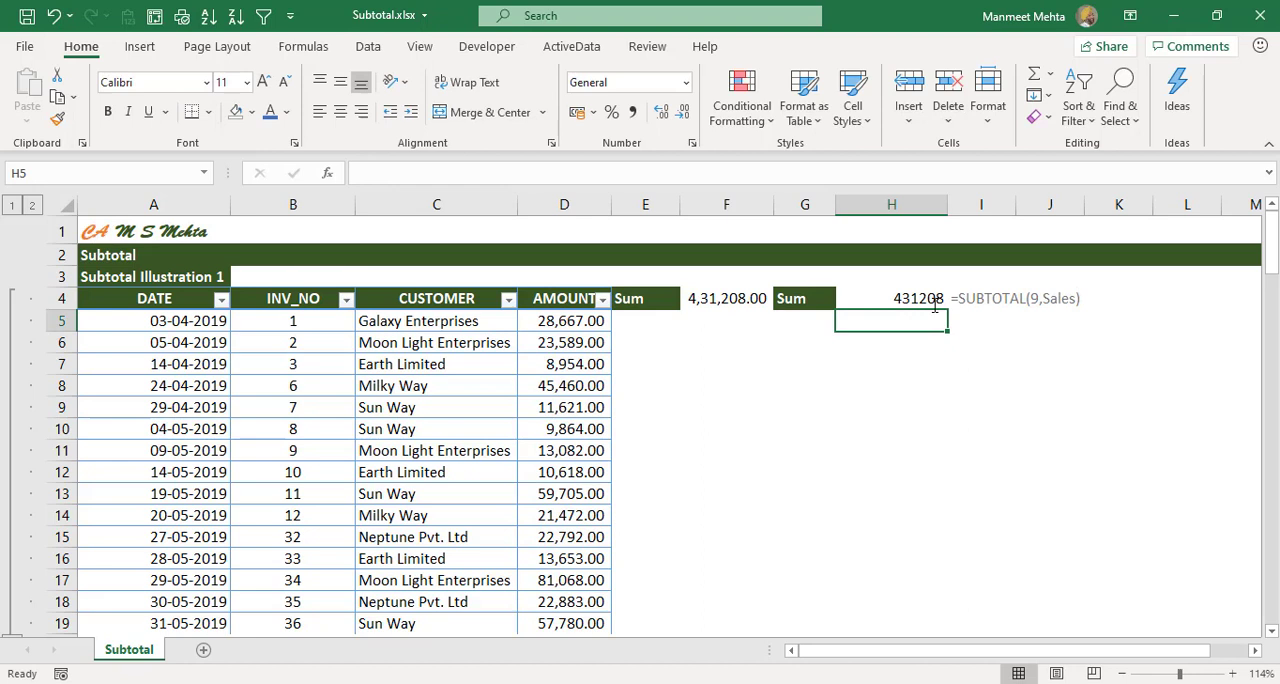
pyautogui.click(890, 298)
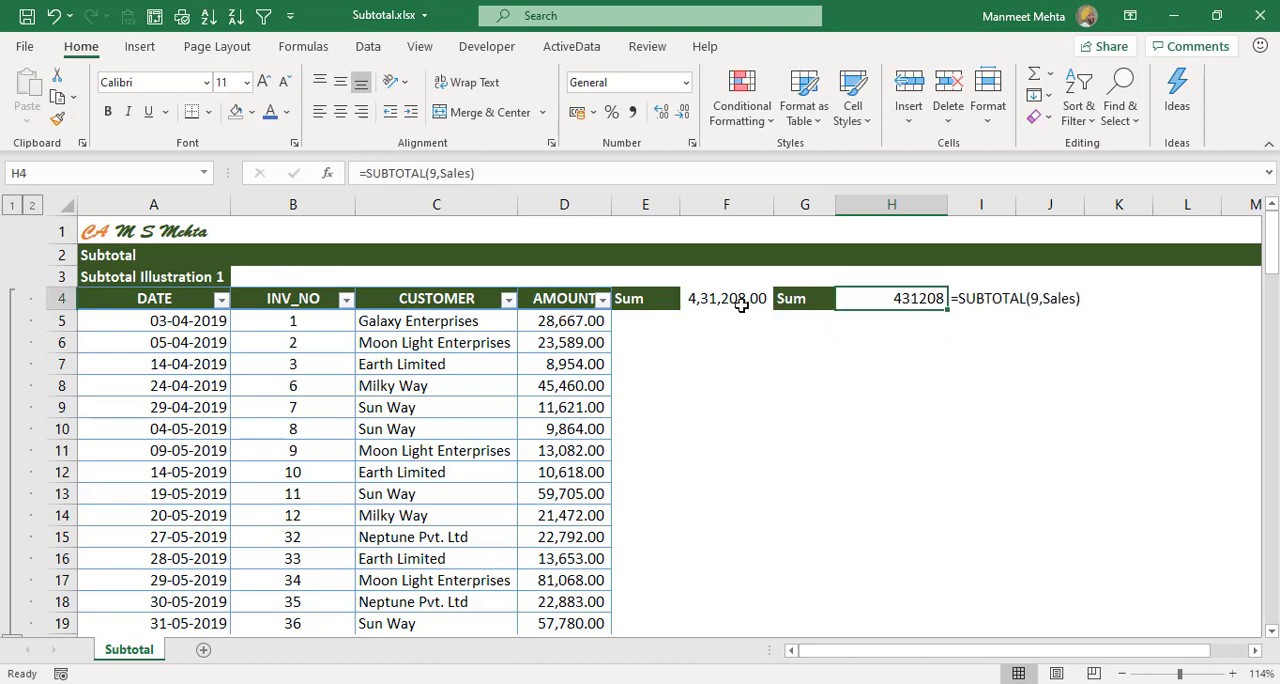
pyautogui.click(726, 298)
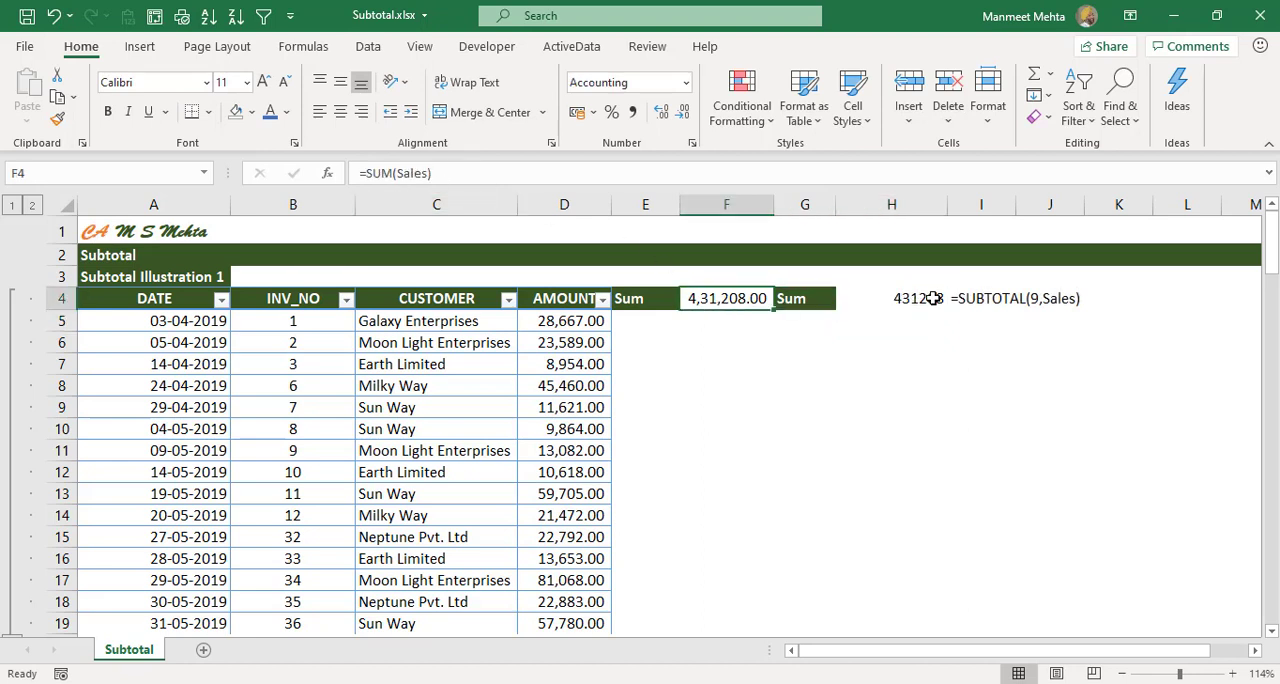
pyautogui.click(891, 298)
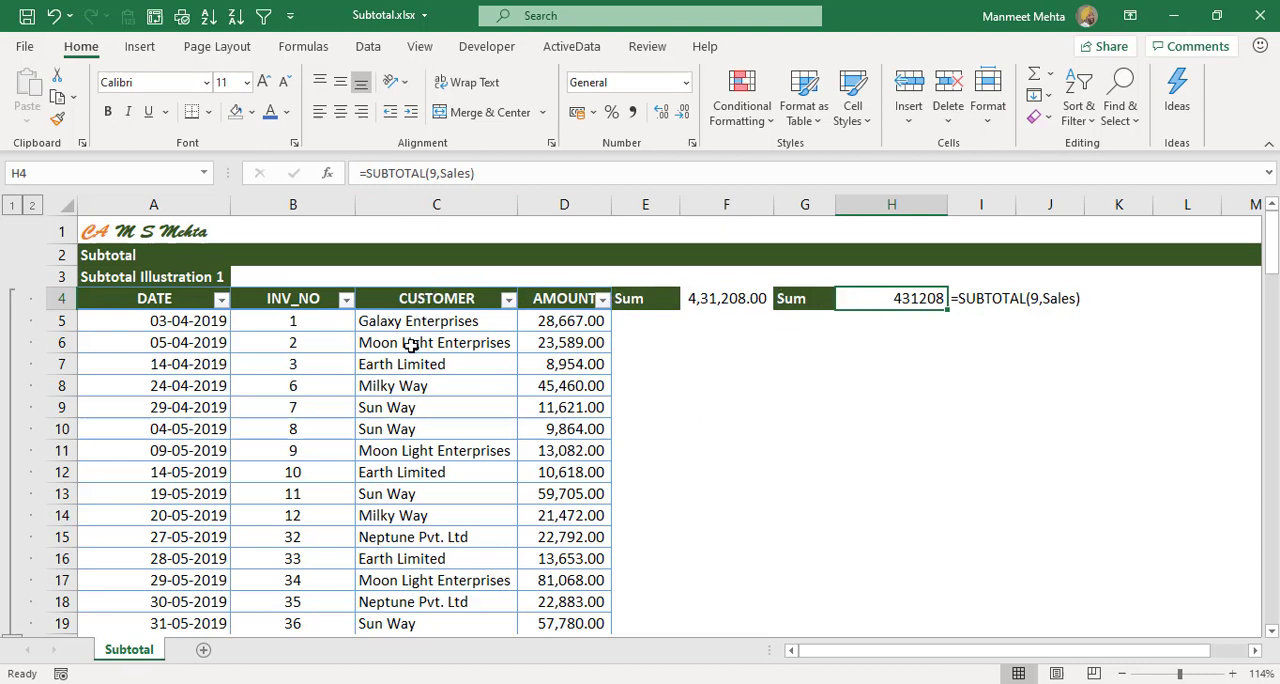
pyautogui.click(401, 363)
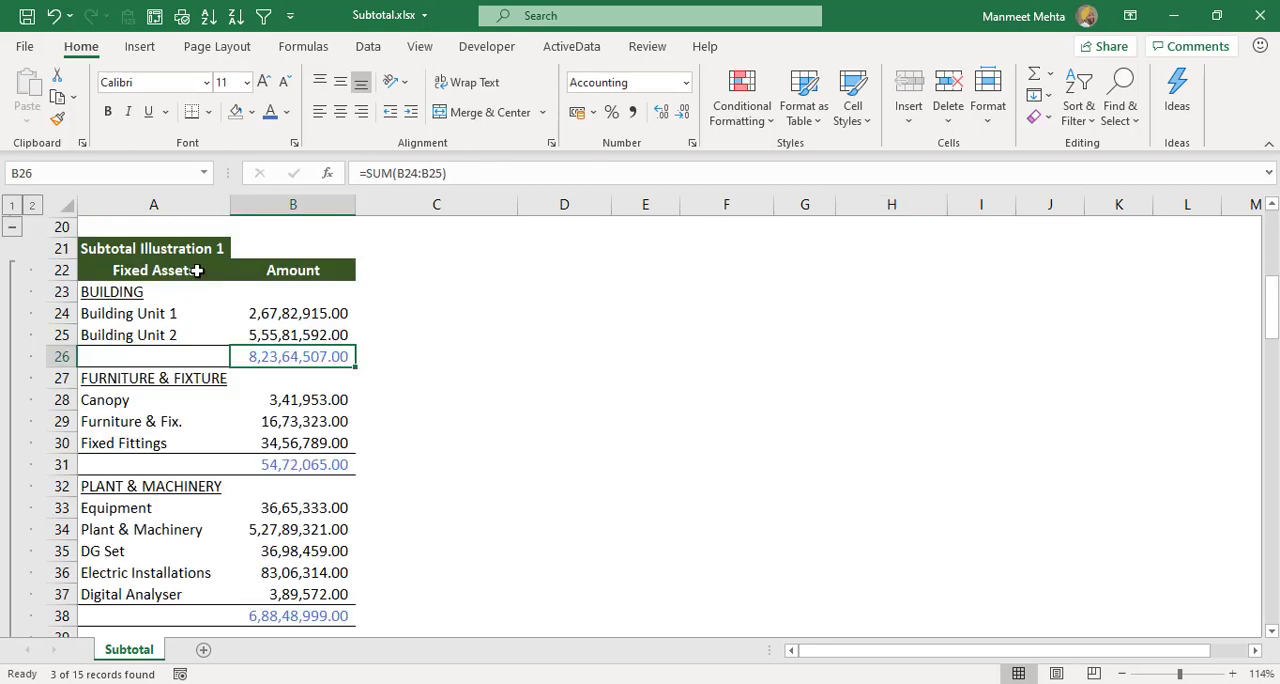
pyautogui.moveTo(190, 485)
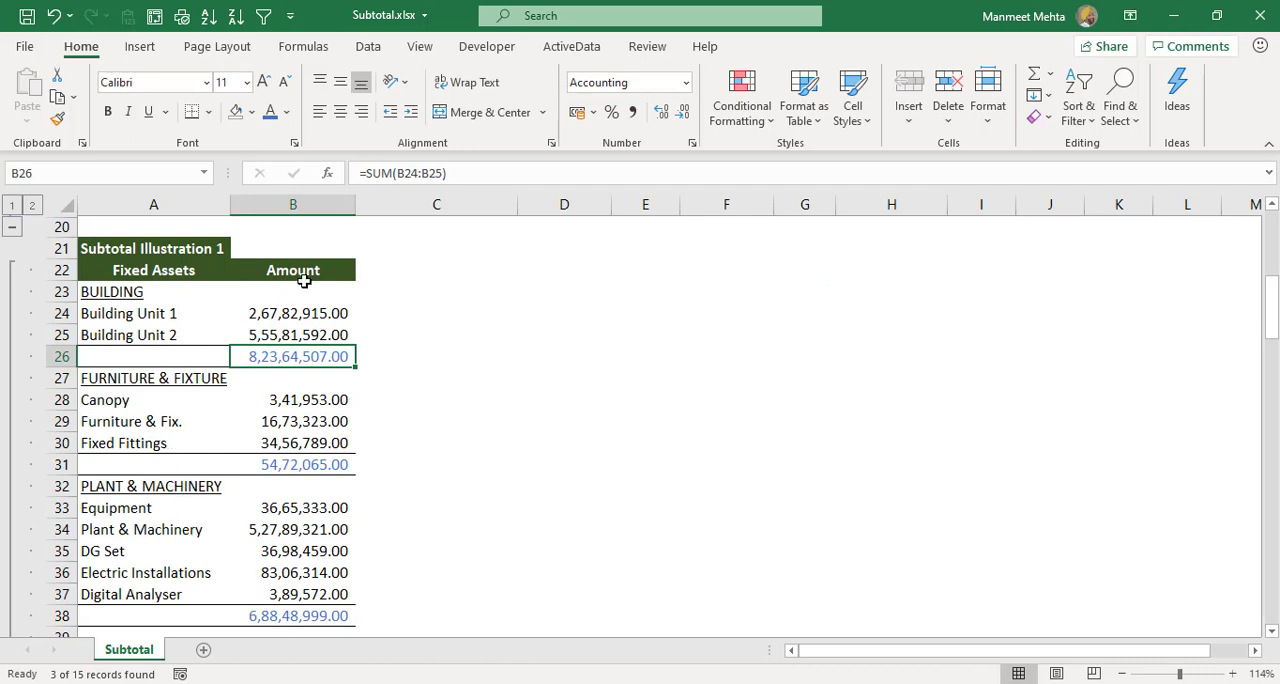
pyautogui.moveTo(299, 357)
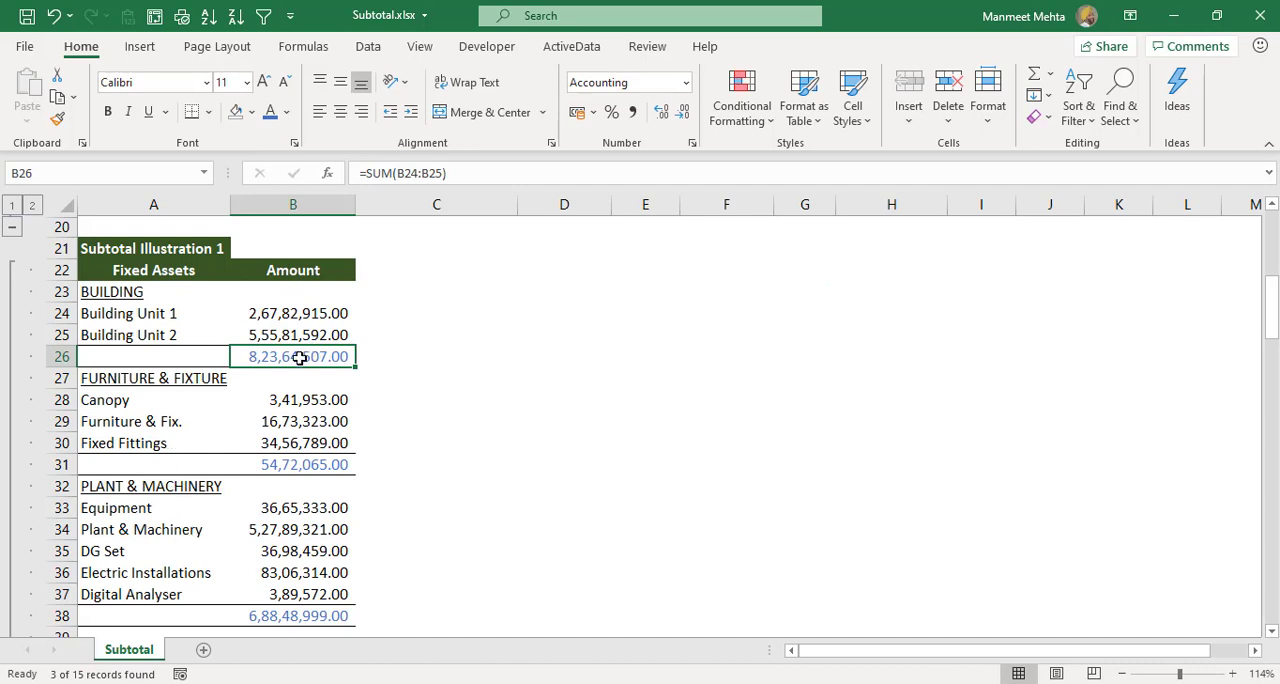
# - Set the grand total in B40 to =B26+B31+B38, giving 15,66,85,571.00
pyautogui.click(293, 464)
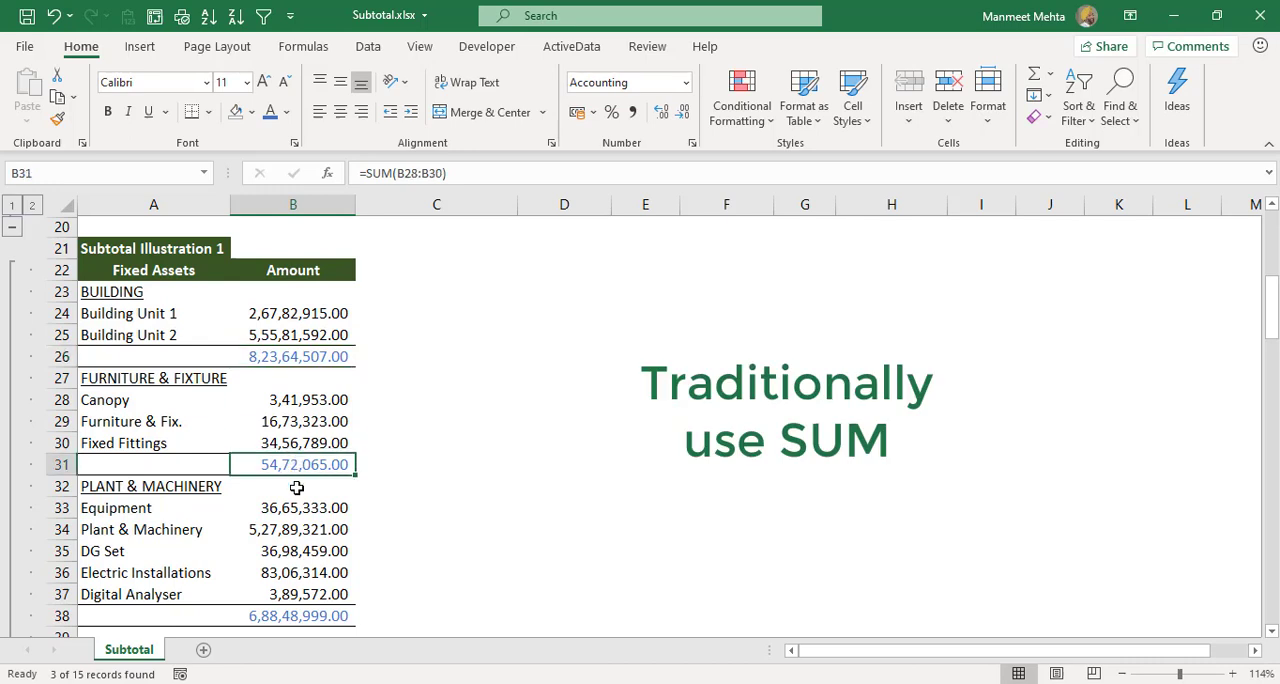
pyautogui.click(293, 615)
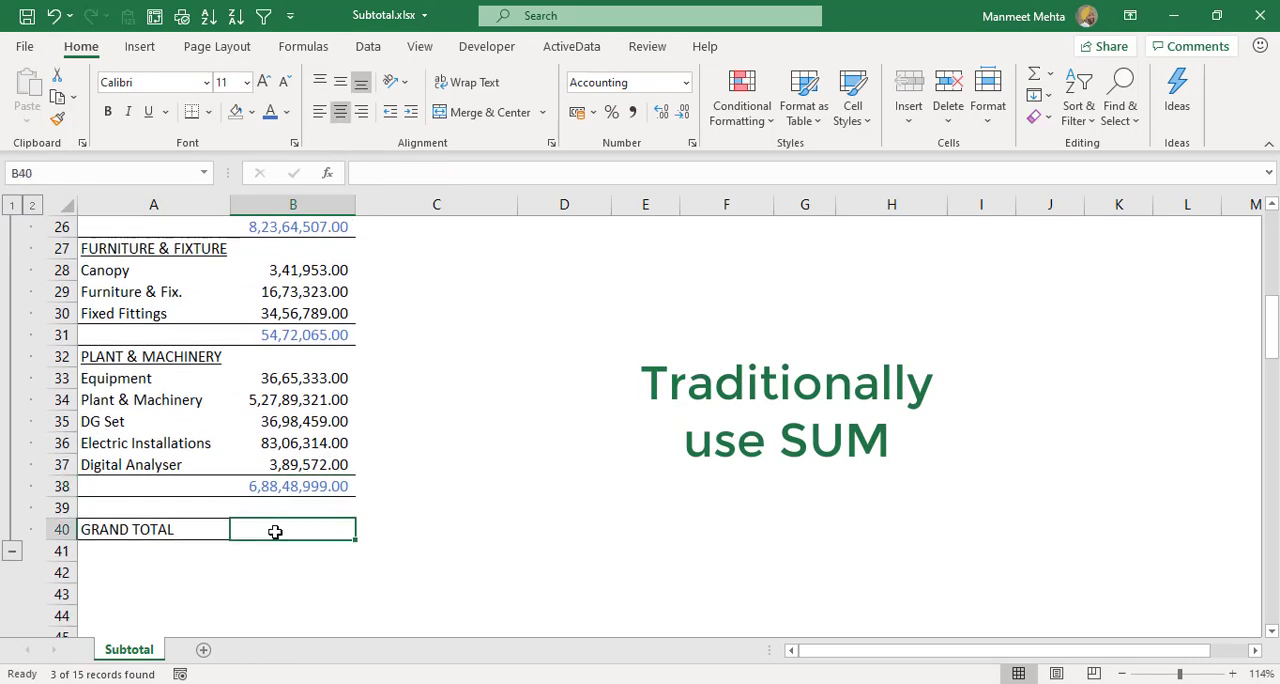
pyautogui.write('=B26+')
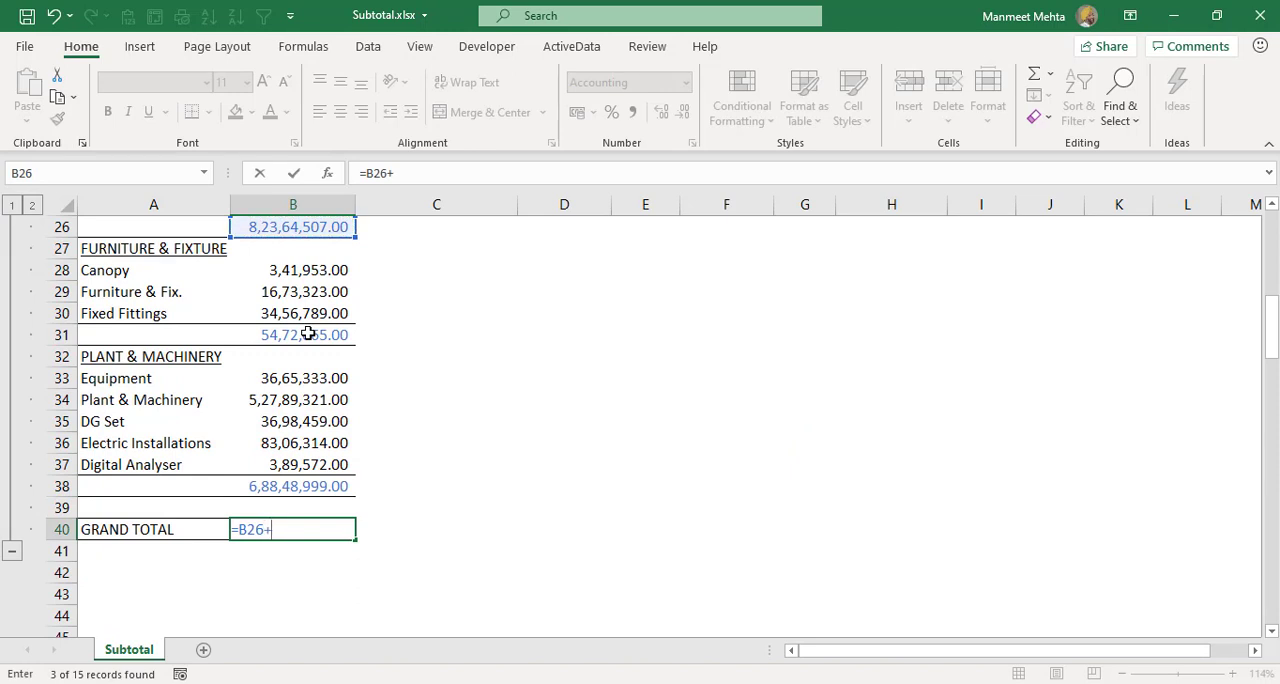
pyautogui.click(292, 334)
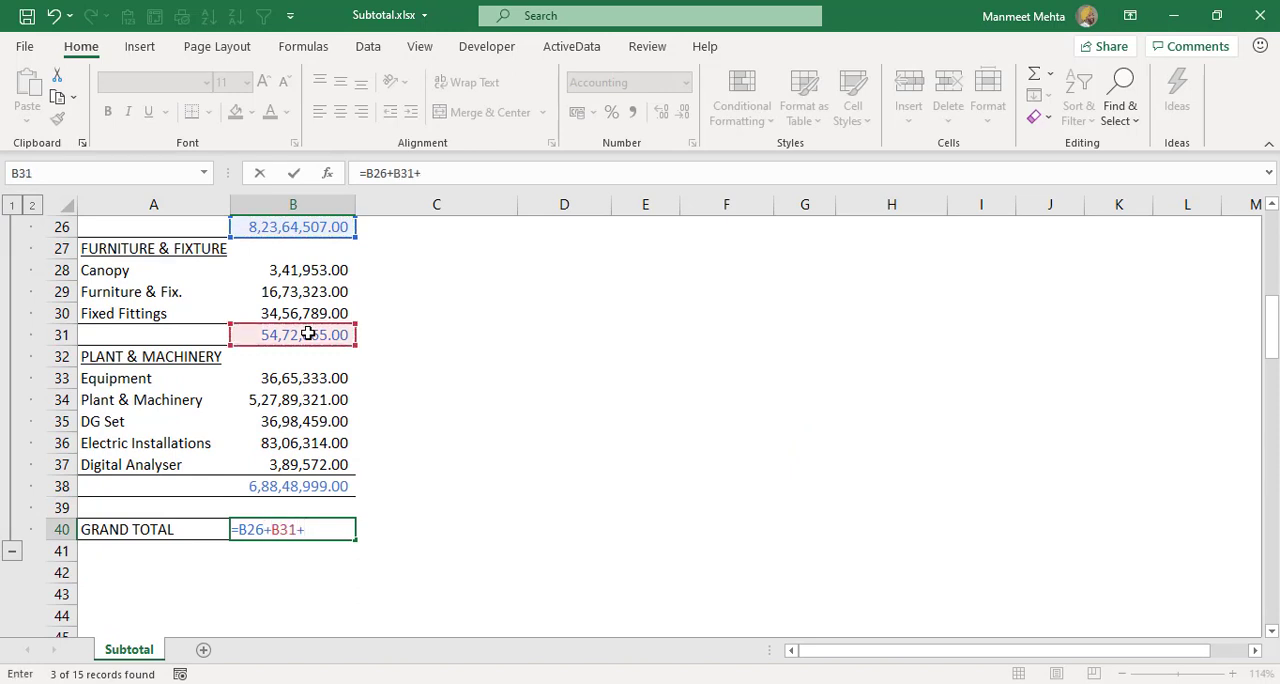
pyautogui.click(292, 486)
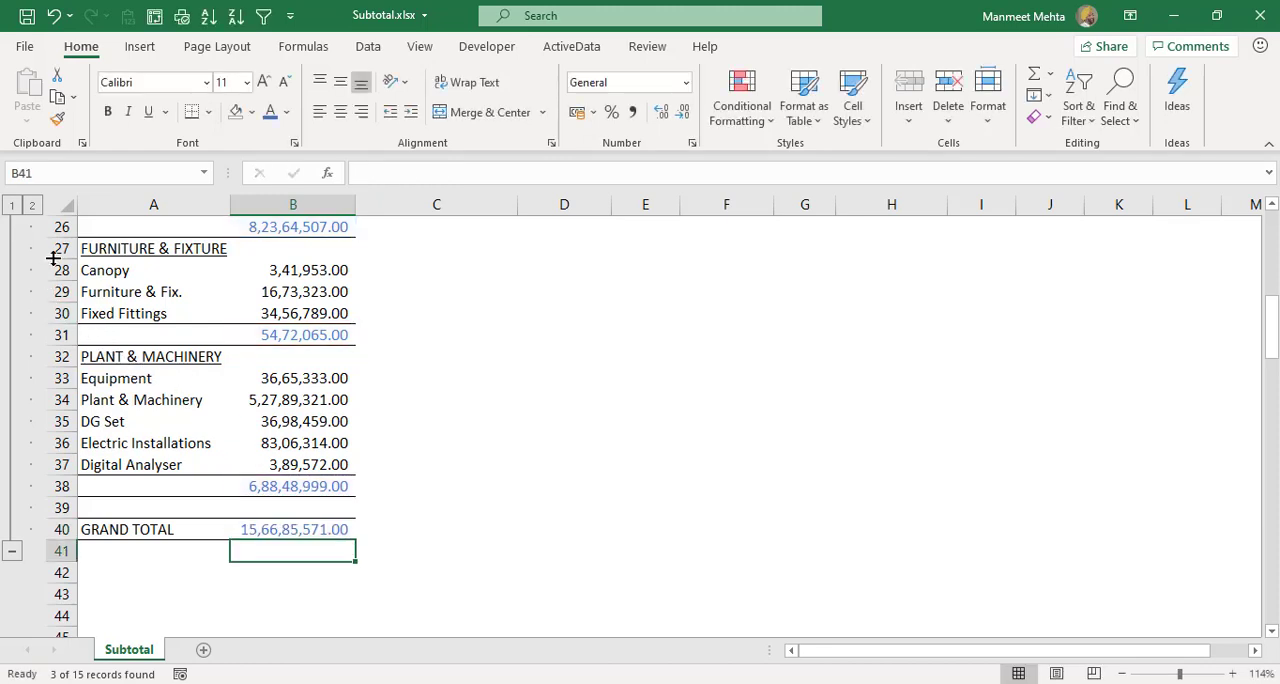
pyautogui.moveTo(316, 529)
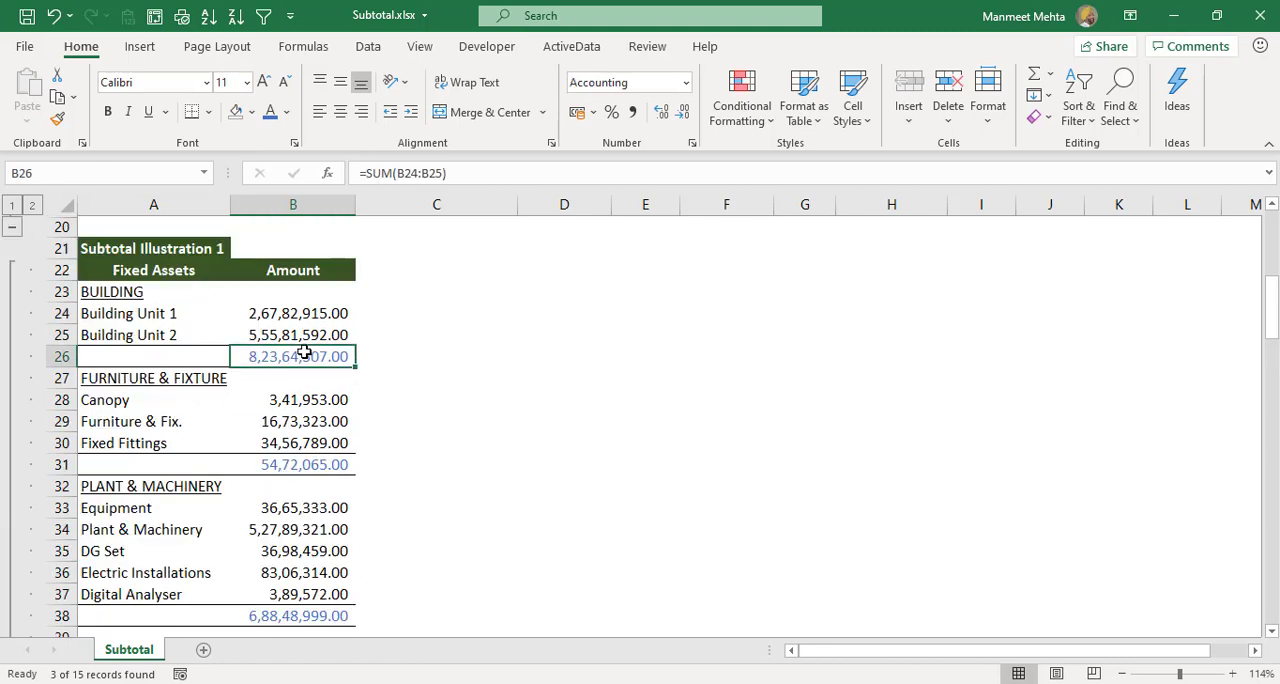
# - Rewrite totals B26, B31 and B38 as SUBTOTAL(9) over each category's amounts
pyautogui.write('=s')
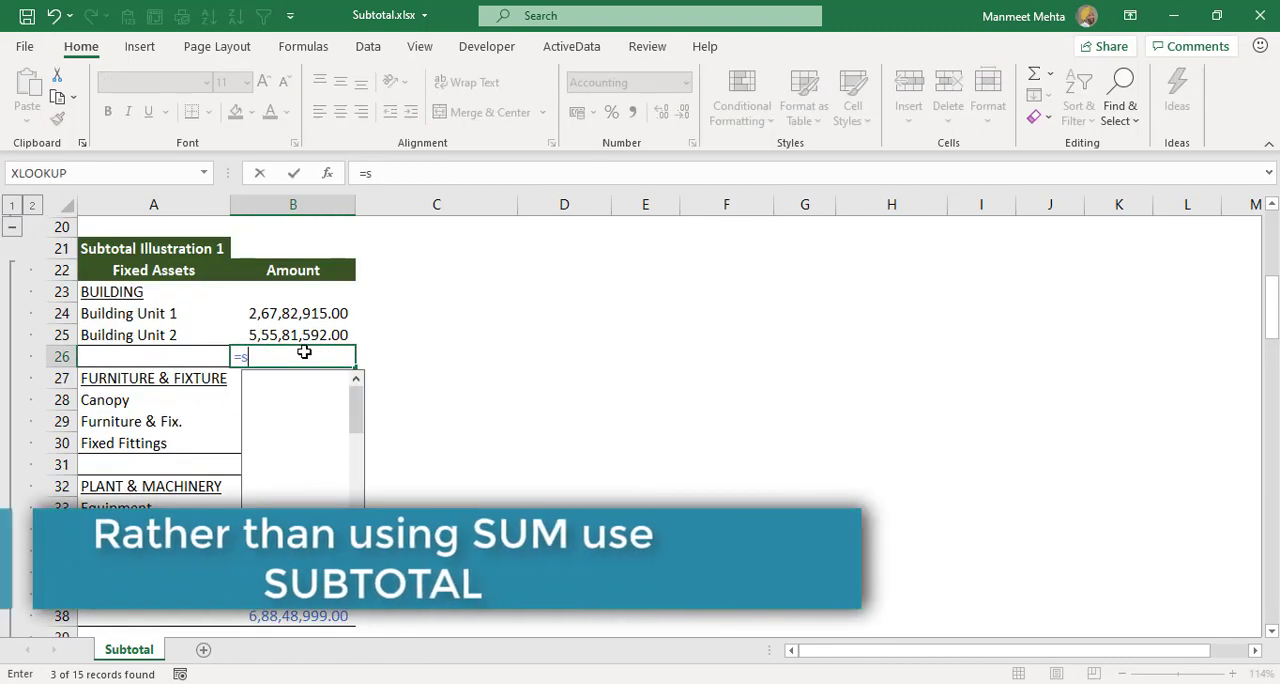
pyautogui.write('UBTOTAL(9,')
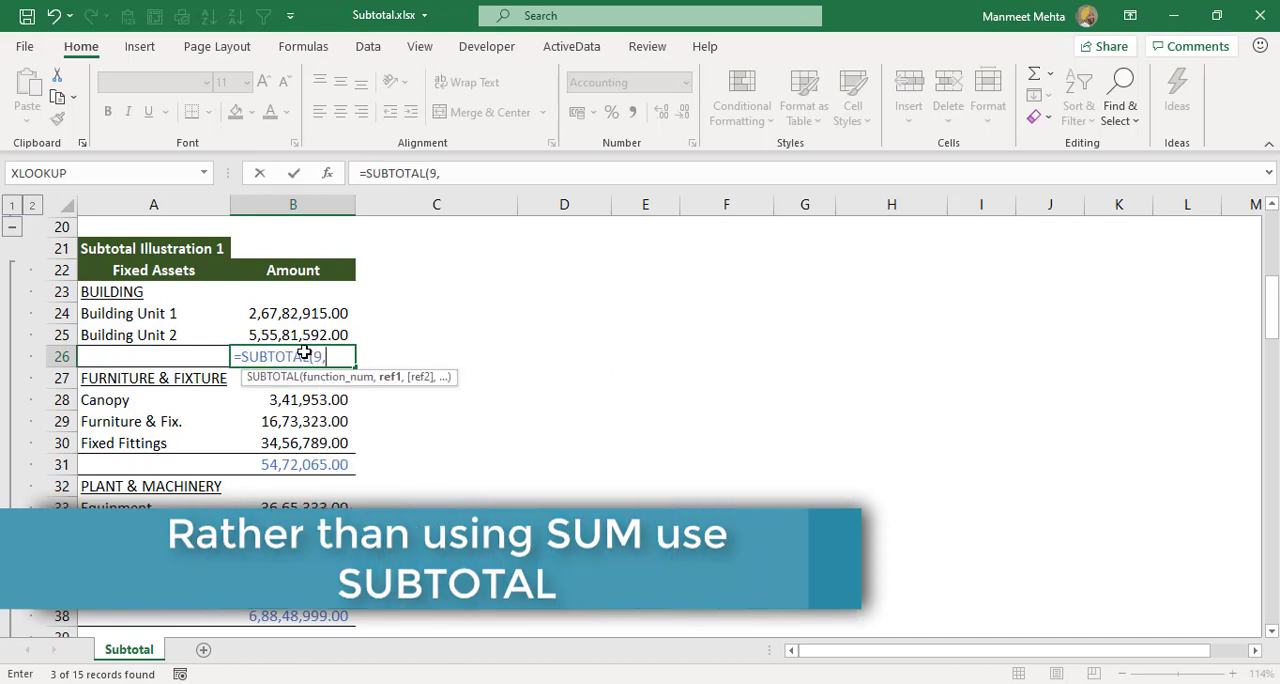
pyautogui.moveTo(293, 313); pyautogui.dragTo(293, 334)
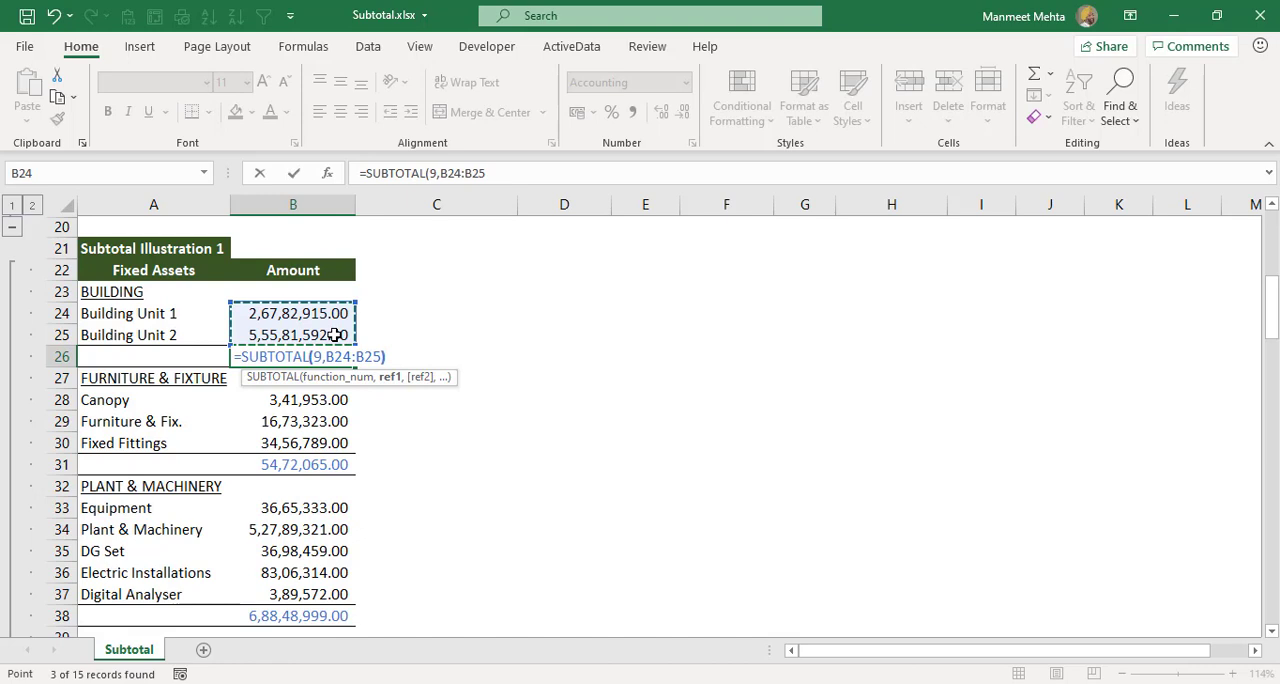
pyautogui.click(292, 464)
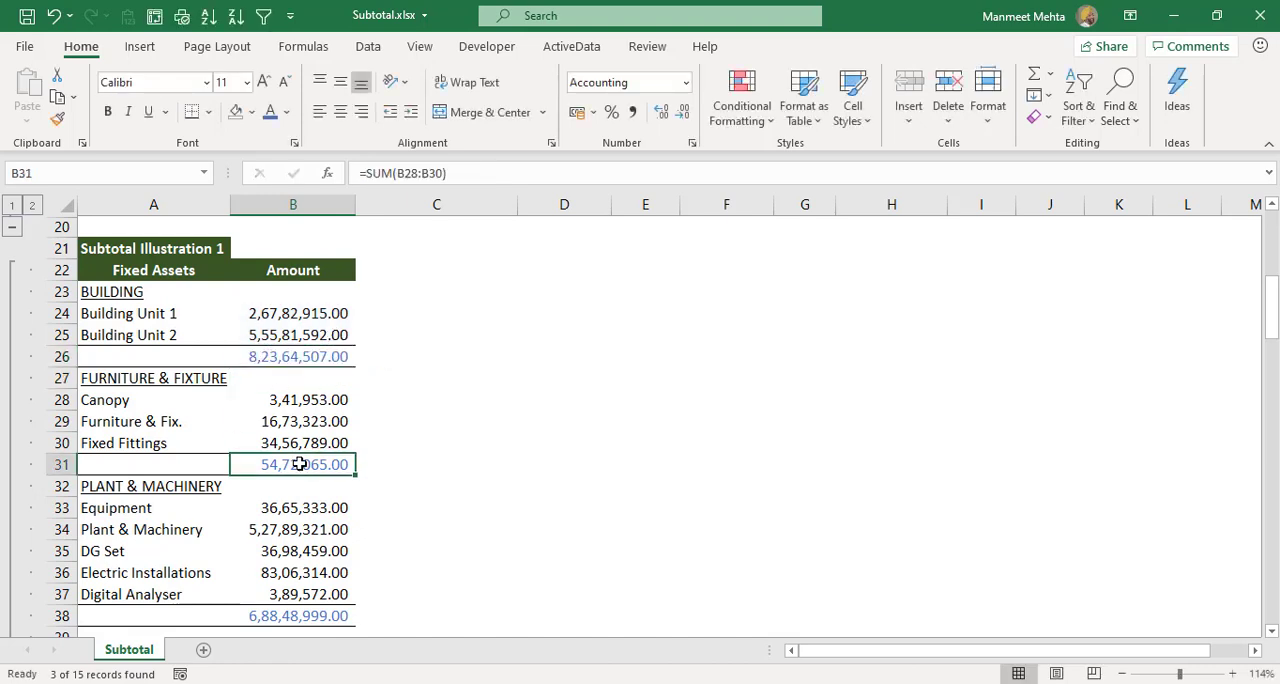
pyautogui.write('=SUBTOTAL(9,')
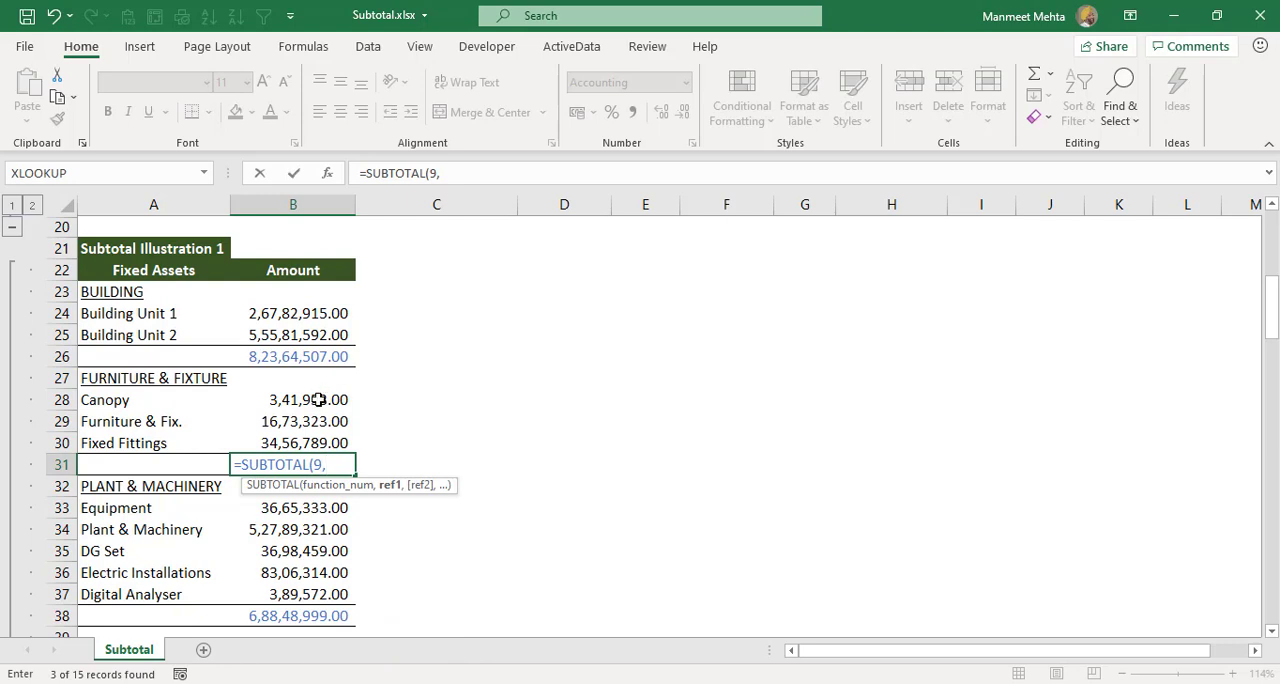
pyautogui.press('Return')
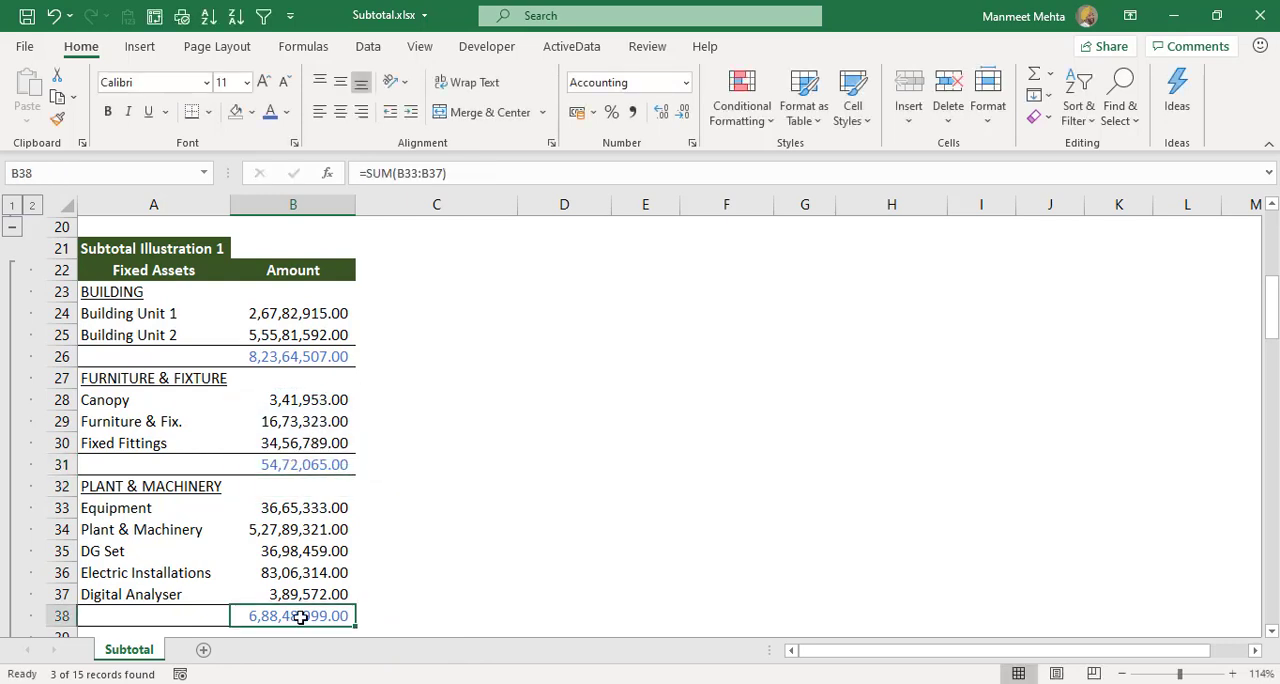
pyautogui.write('=SUBTOTAL(9,')
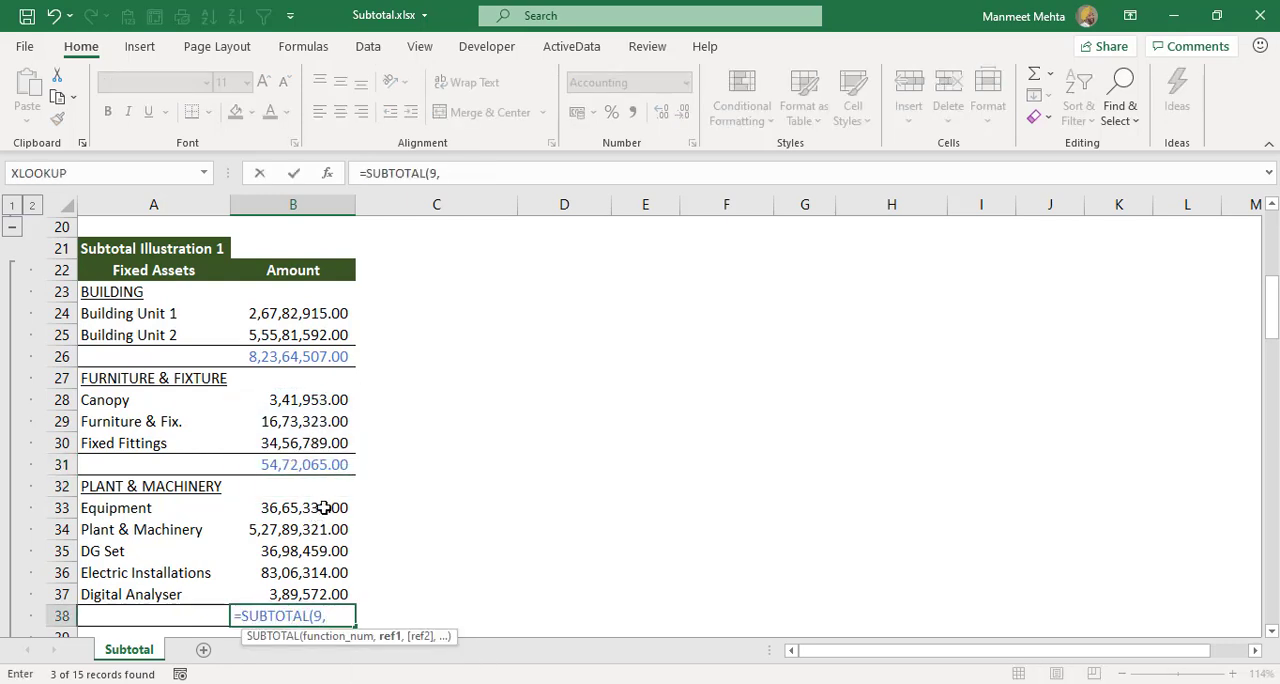
pyautogui.moveTo(293, 508); pyautogui.dragTo(293, 594)
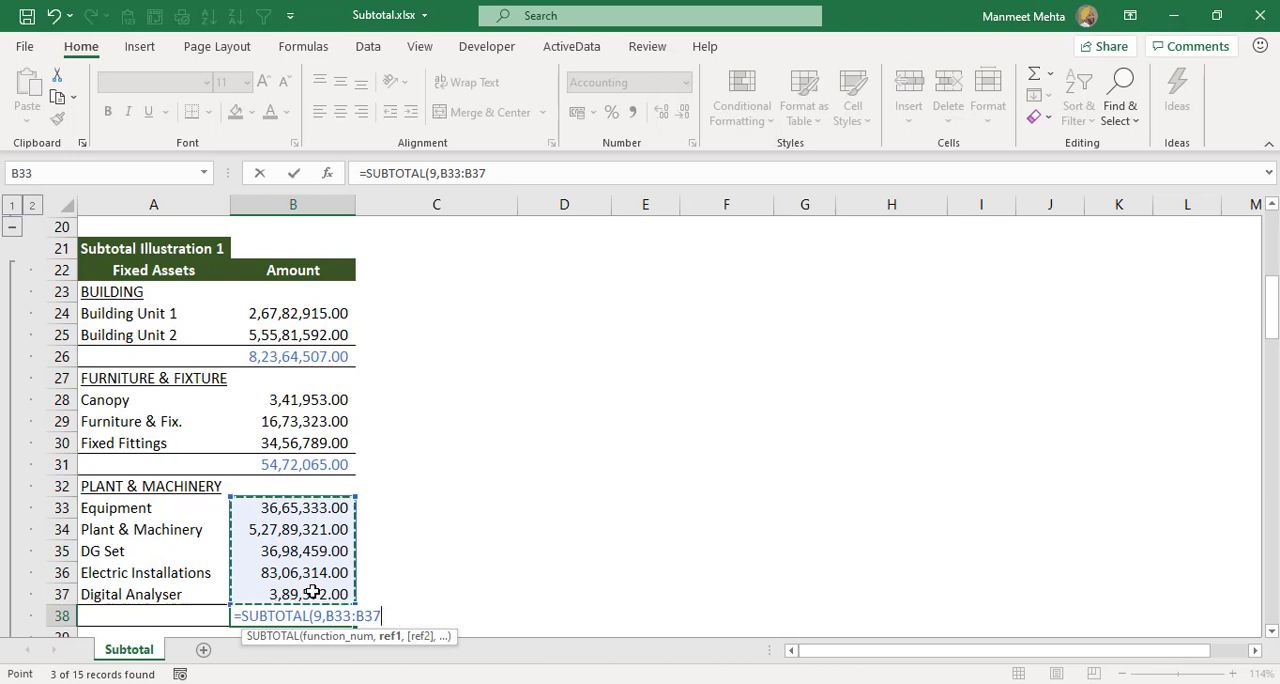
pyautogui.press('Return')
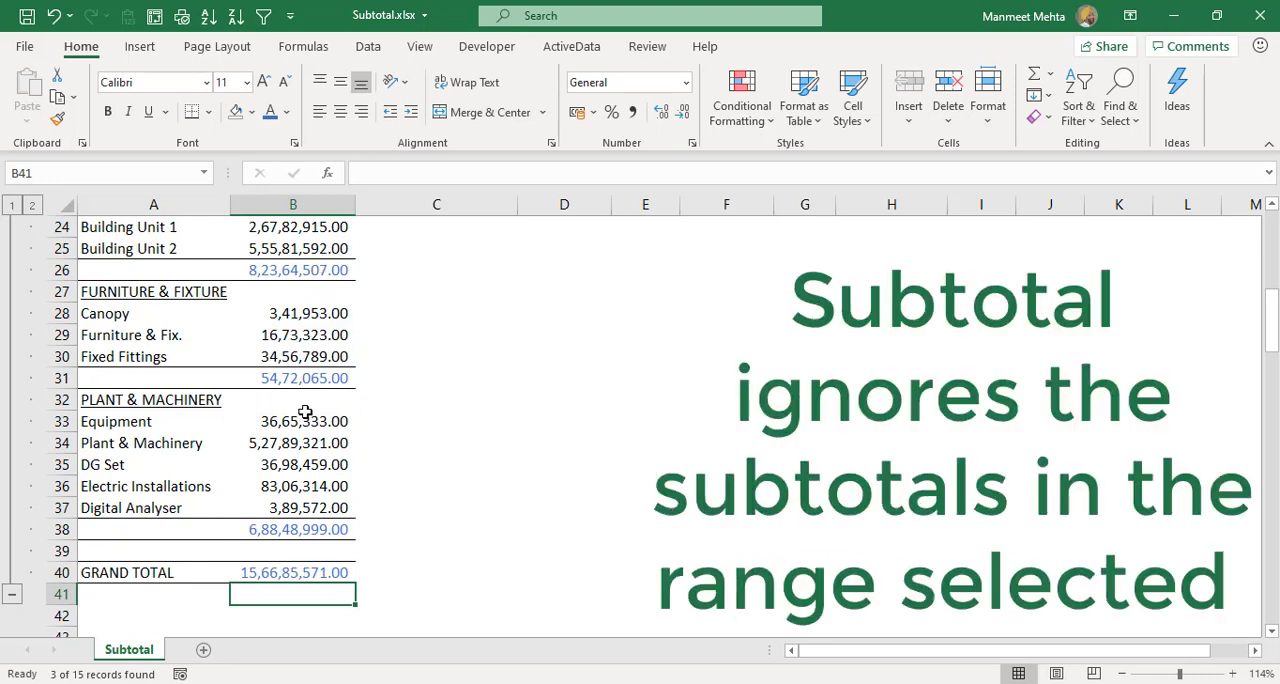
pyautogui.moveTo(313, 529)
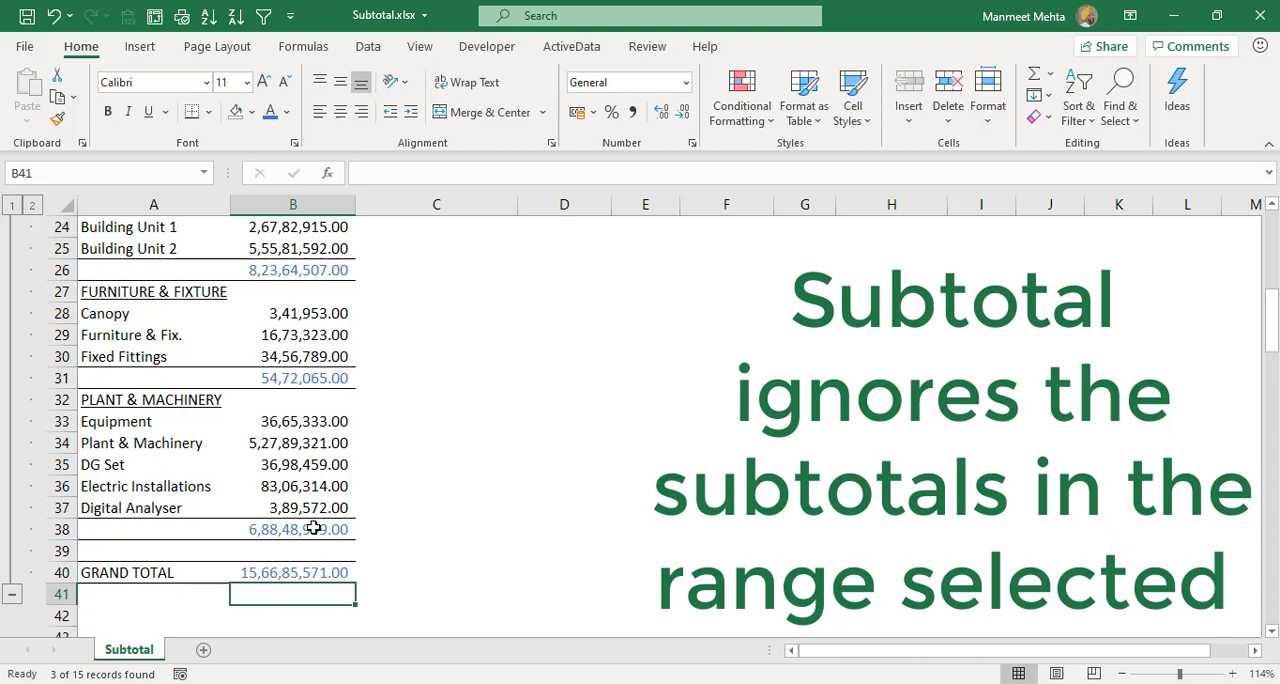
# - Confirm B40 now holds =SUBTOTAL(9,B24:B38) showing 15,66,85,571.00
pyautogui.click(293, 572)
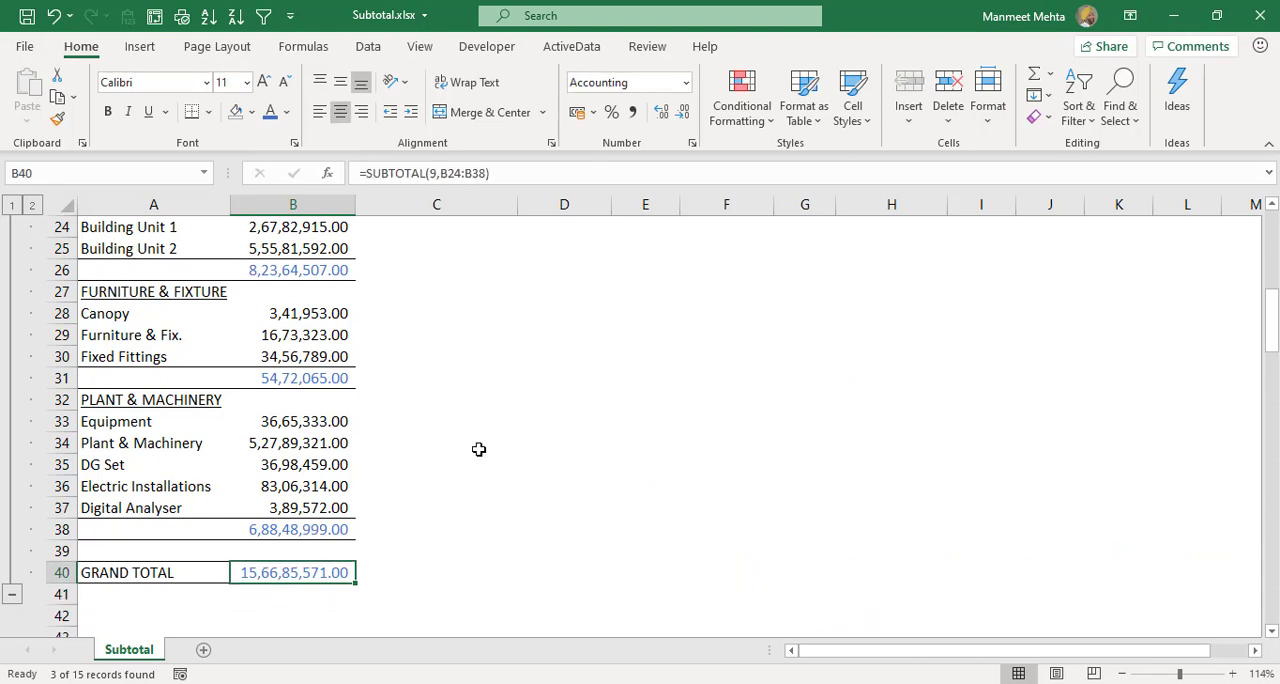